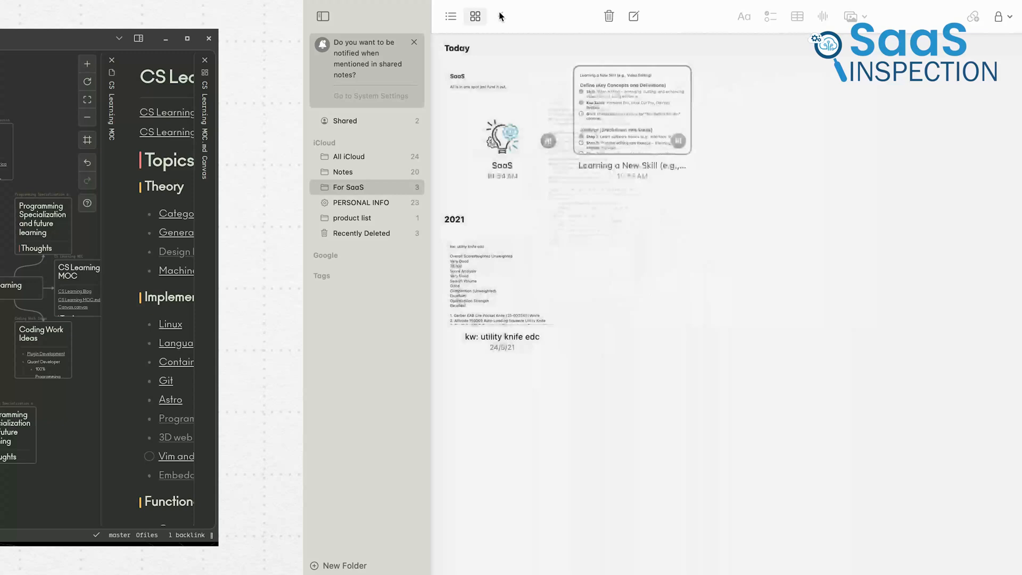
Switch Apple Notes to list view and show All iCloud notes
left_click(451, 17)
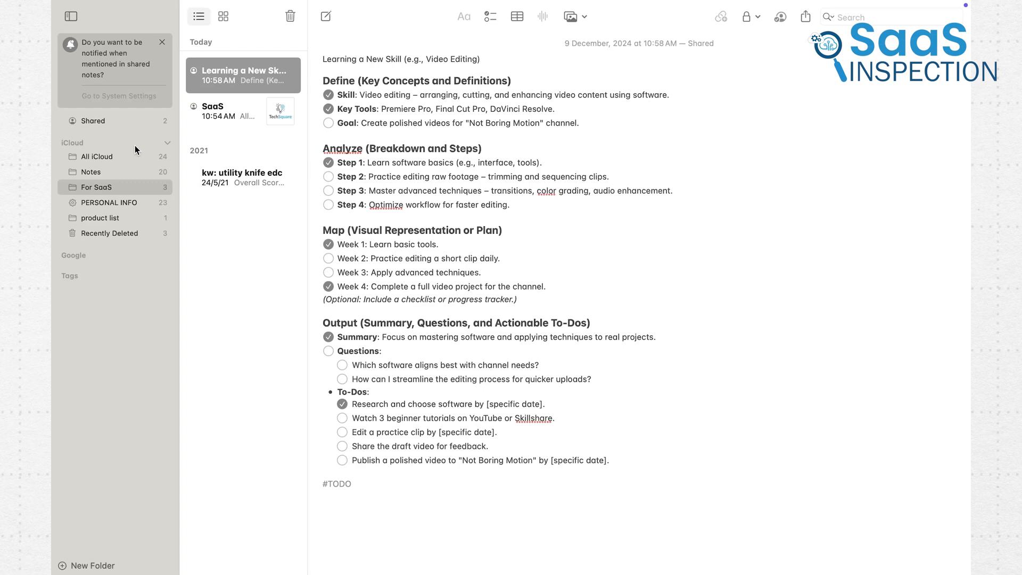
left_click(96, 156)
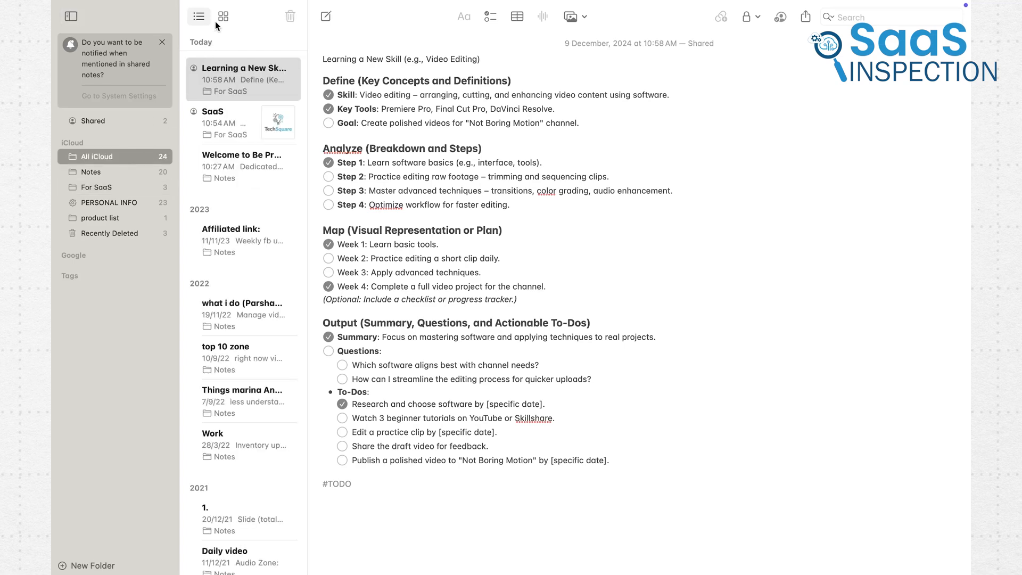
left_click(222, 16)
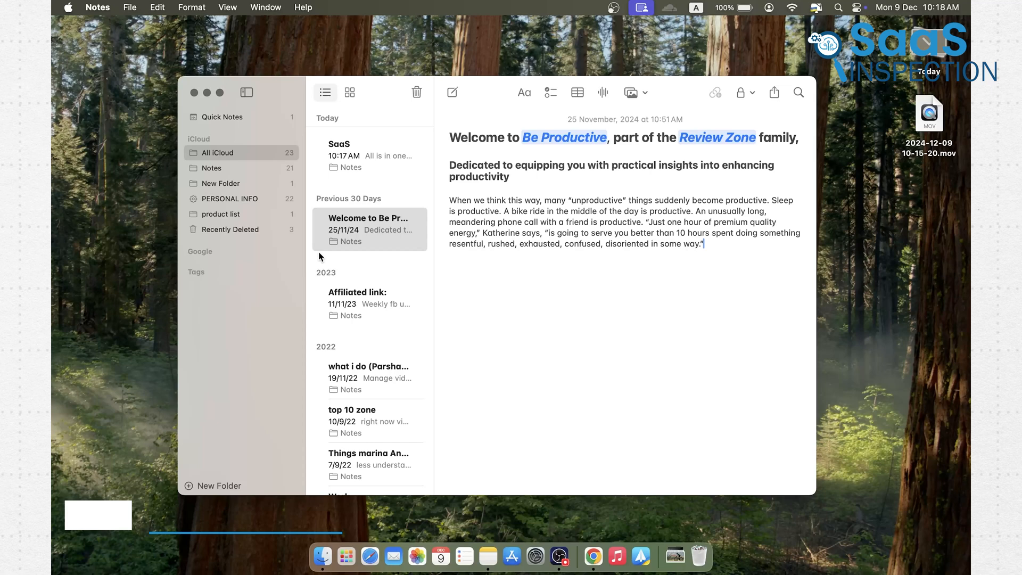
Append the word 'task' to the end of the Be Productive welcome note
type("task")
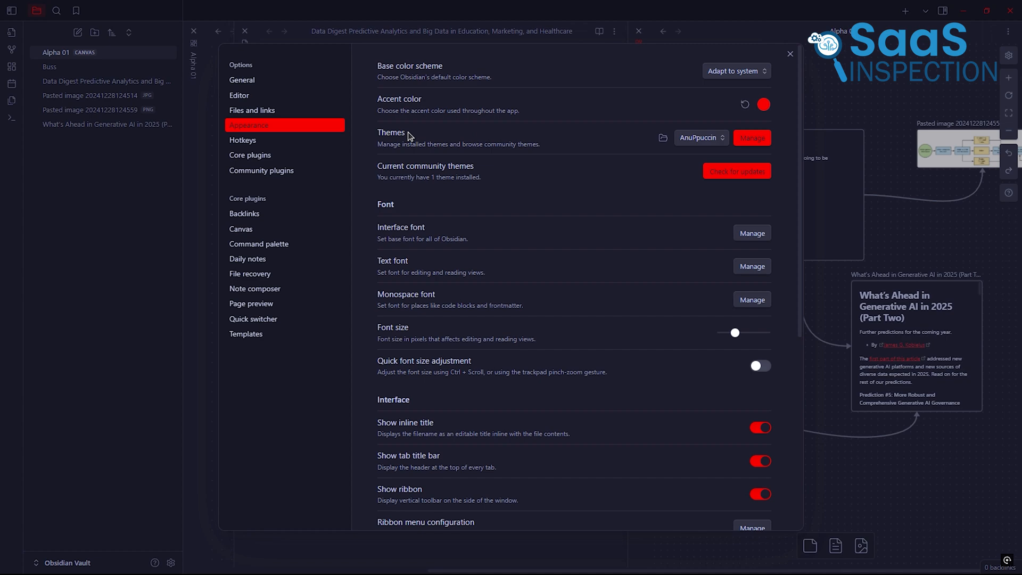
Close Appearance settings and open the pasted meeting image and What's Ahead in Generative AI note
left_click(249, 154)
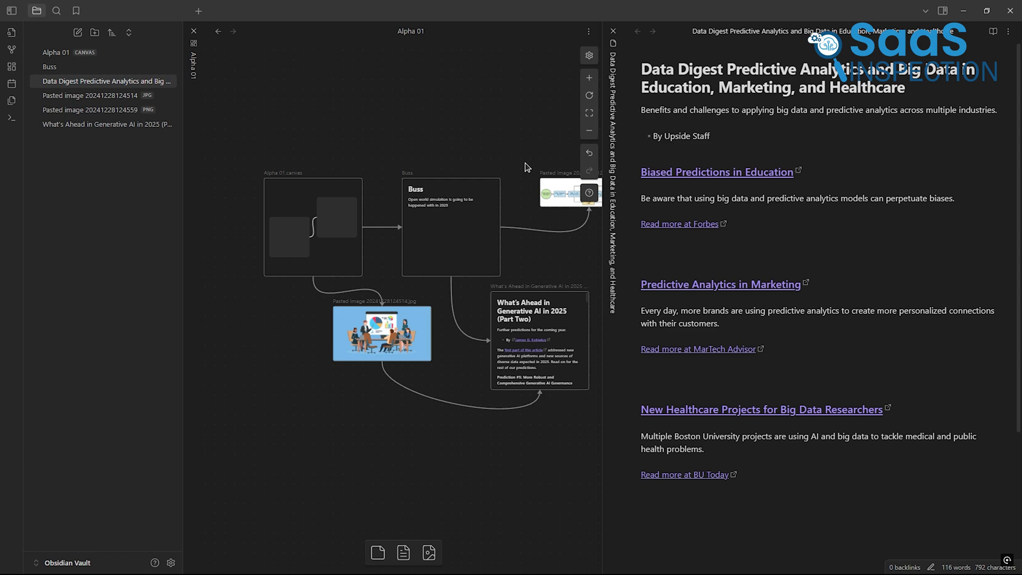
left_click(89, 95)
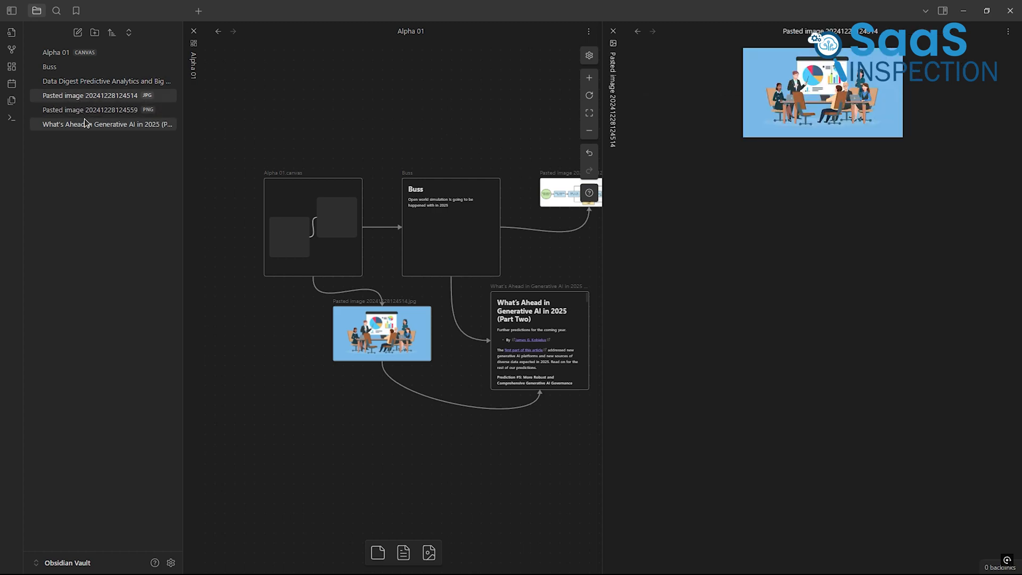
left_click(104, 124)
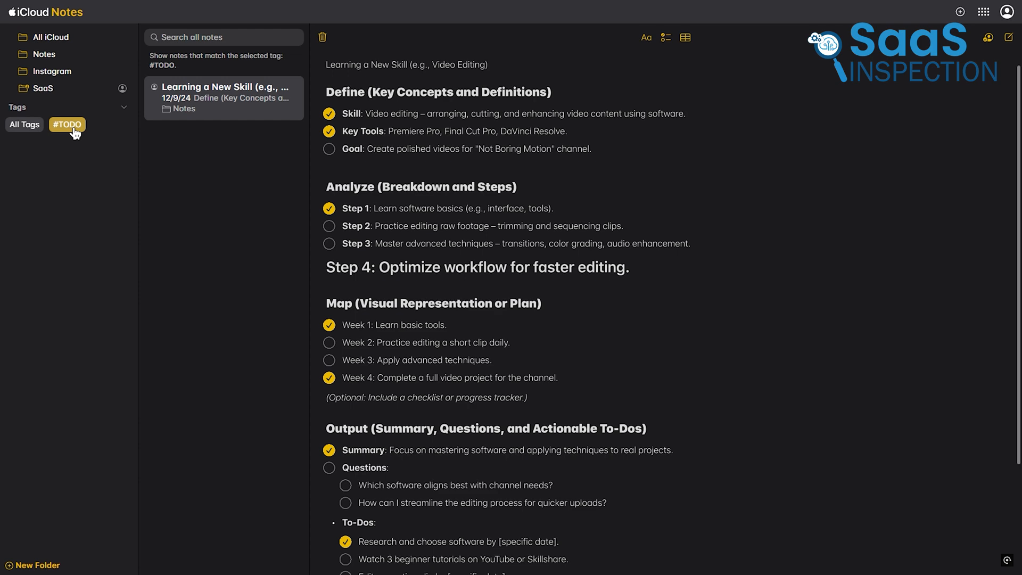
Filter iCloud Notes to the #TODO tag
left_click(24, 125)
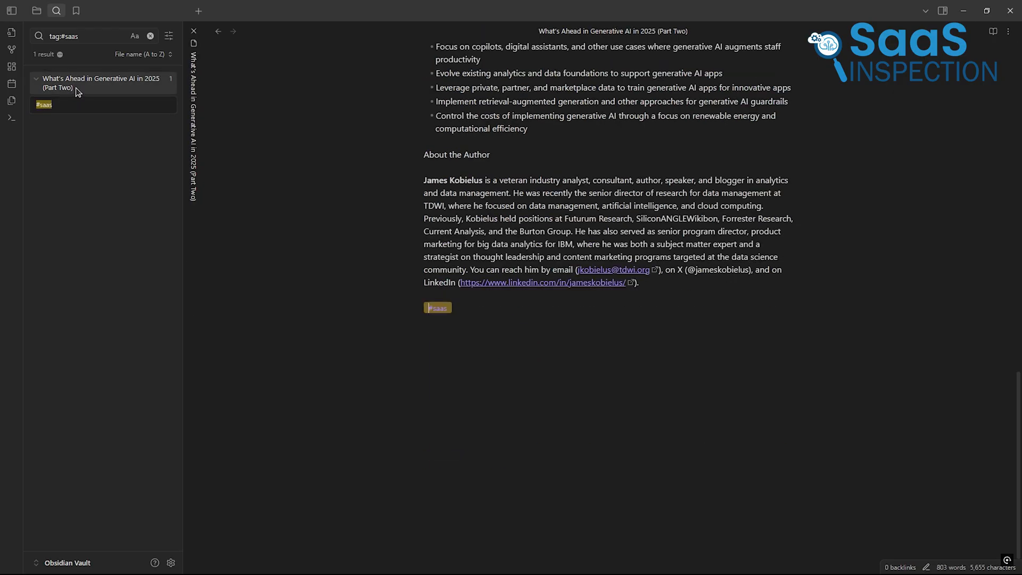
Open the #saas note, the Alpha 01 canvas, and the pasted JPG and PNG images in Added Doc
left_click(438, 307)
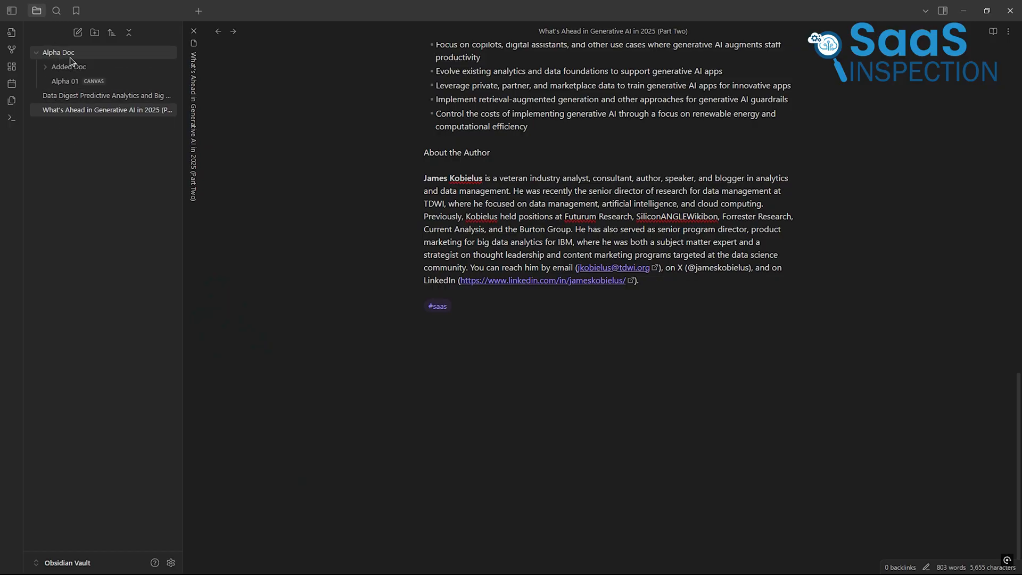
left_click(64, 80)
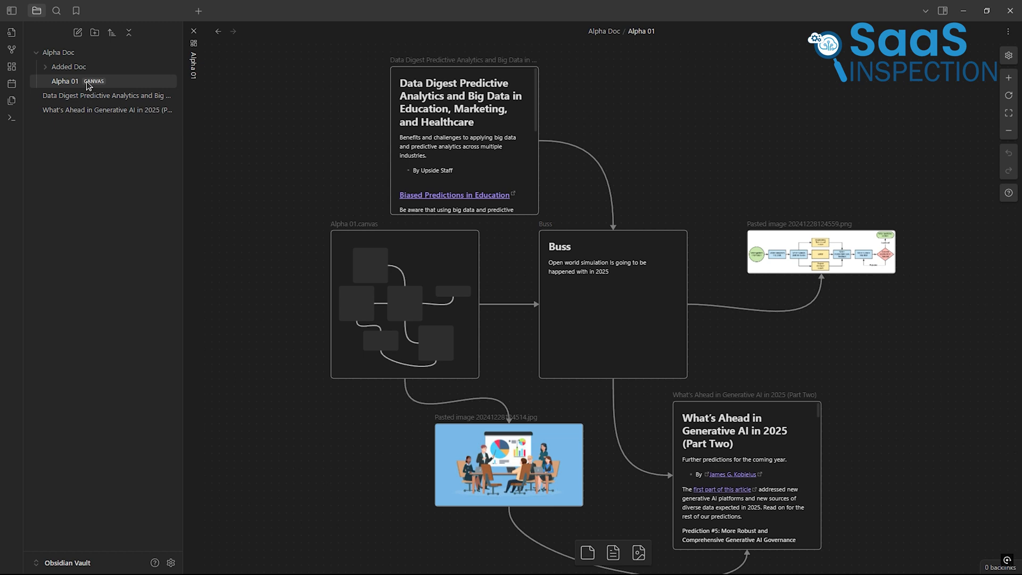
left_click(67, 66)
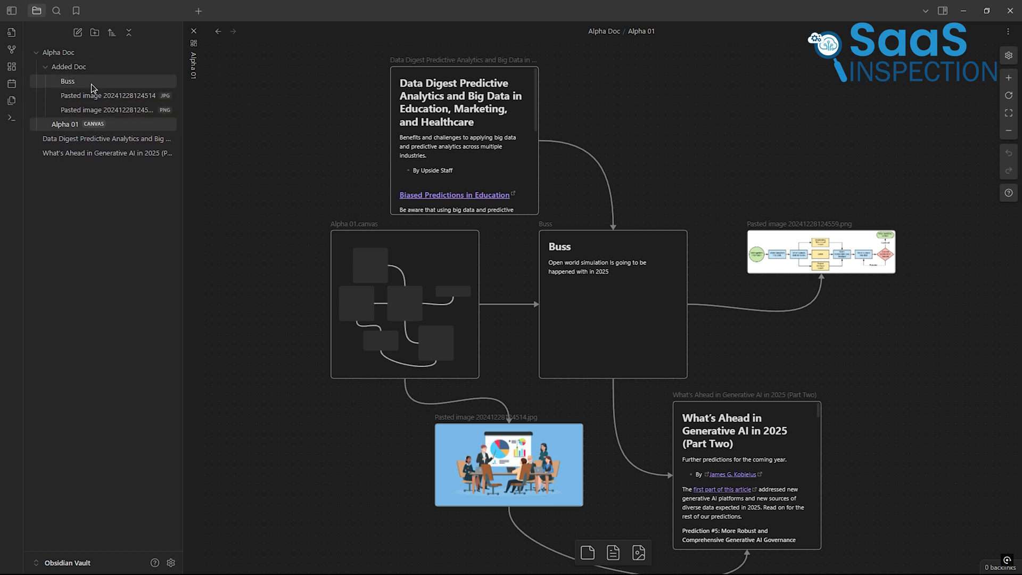
left_click(107, 96)
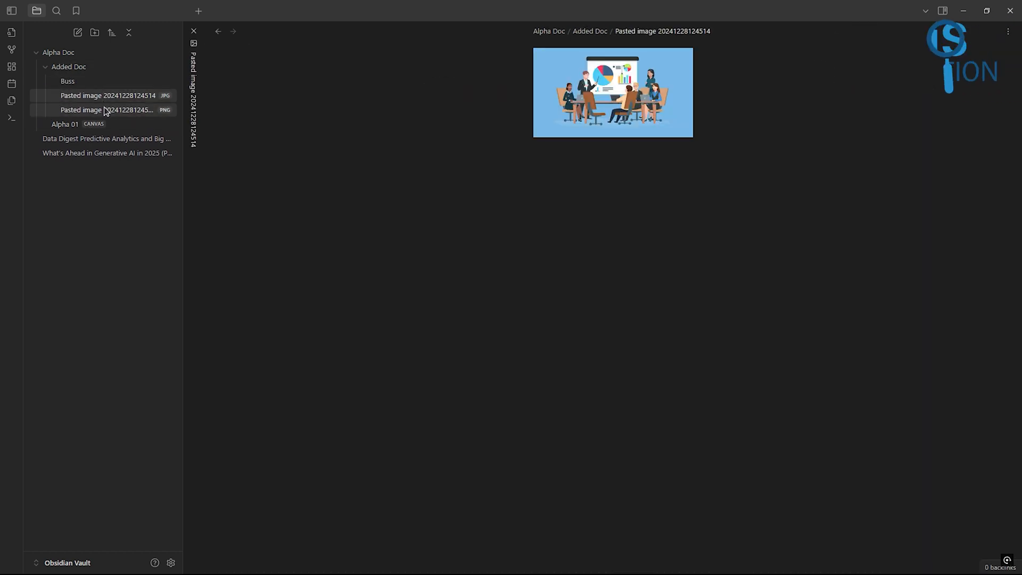
left_click(64, 124)
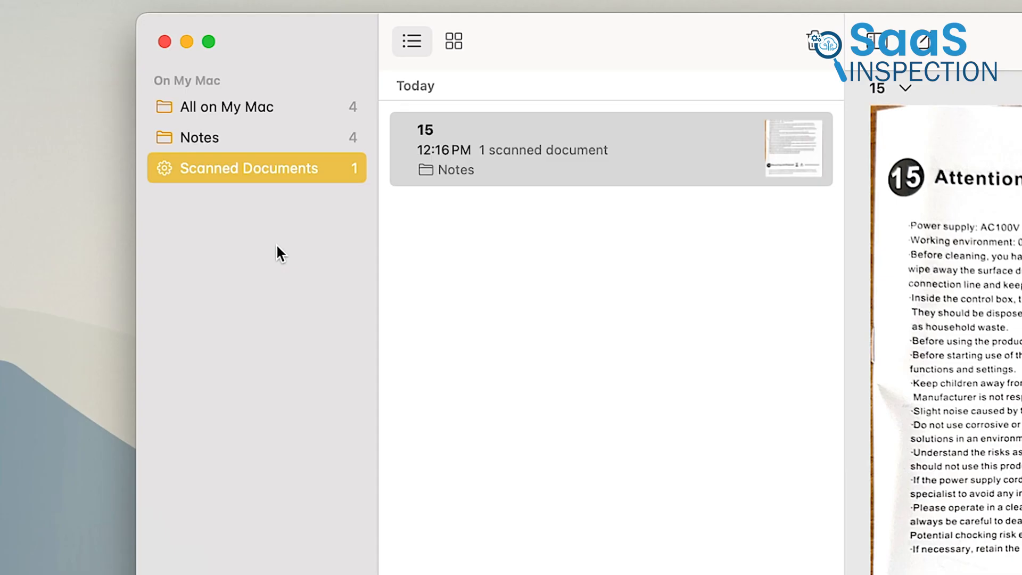
Create smart folder 'Last Week's Documents' filtering Scans attachments and Date Created Last 7 Days
right_click(250, 167)
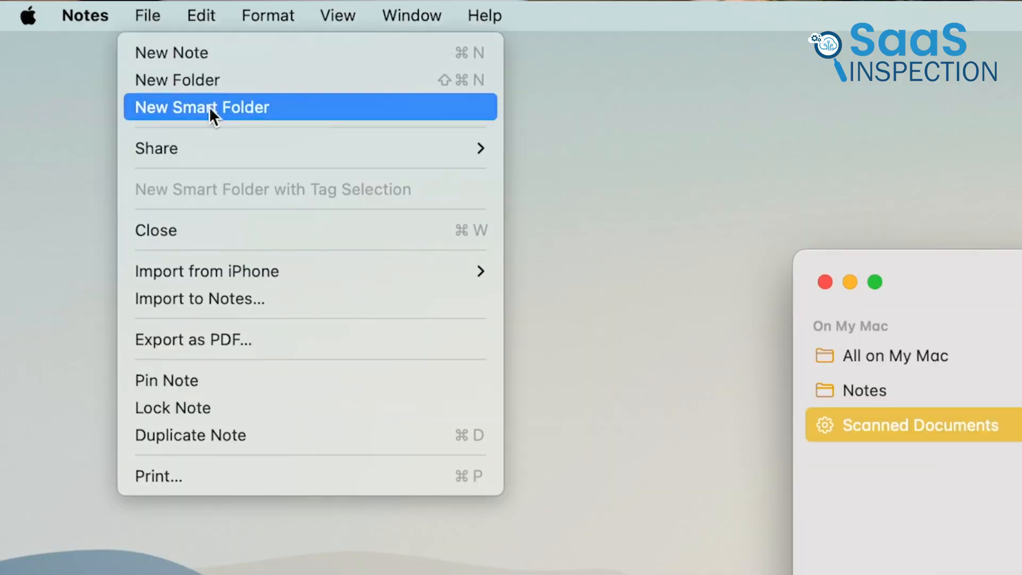
left_click(203, 107)
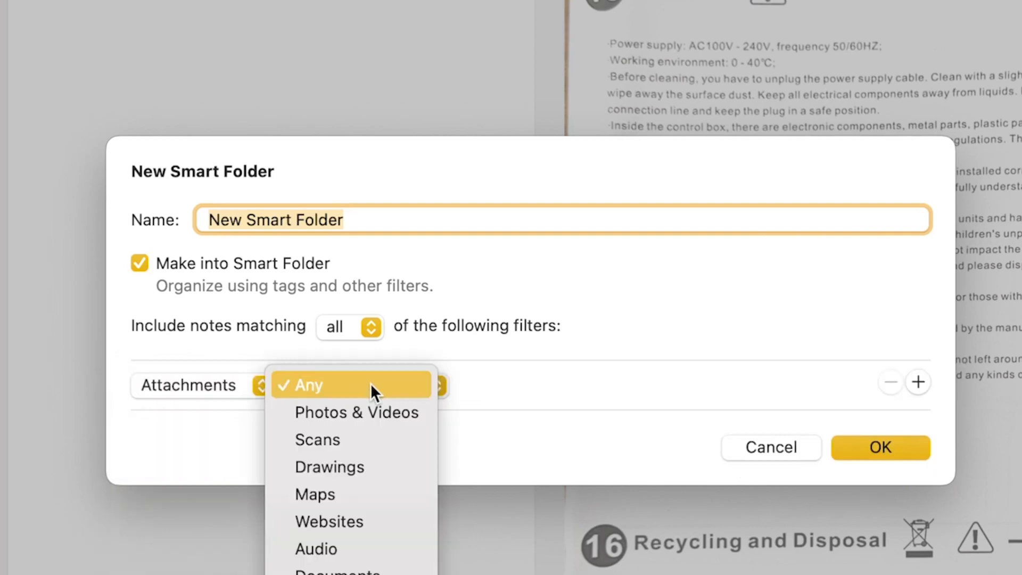
left_click(317, 438)
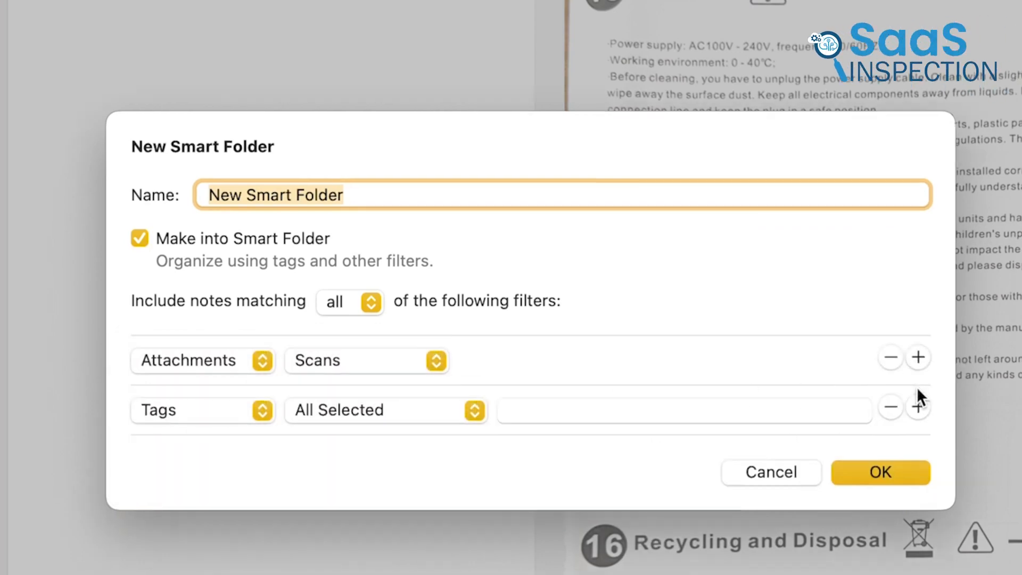
left_click(203, 409)
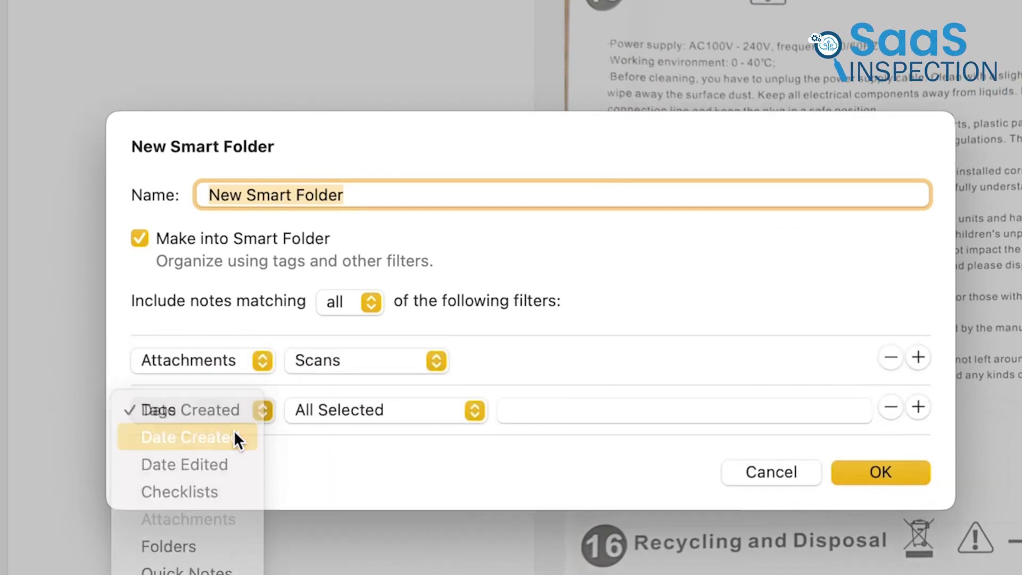
left_click(188, 436)
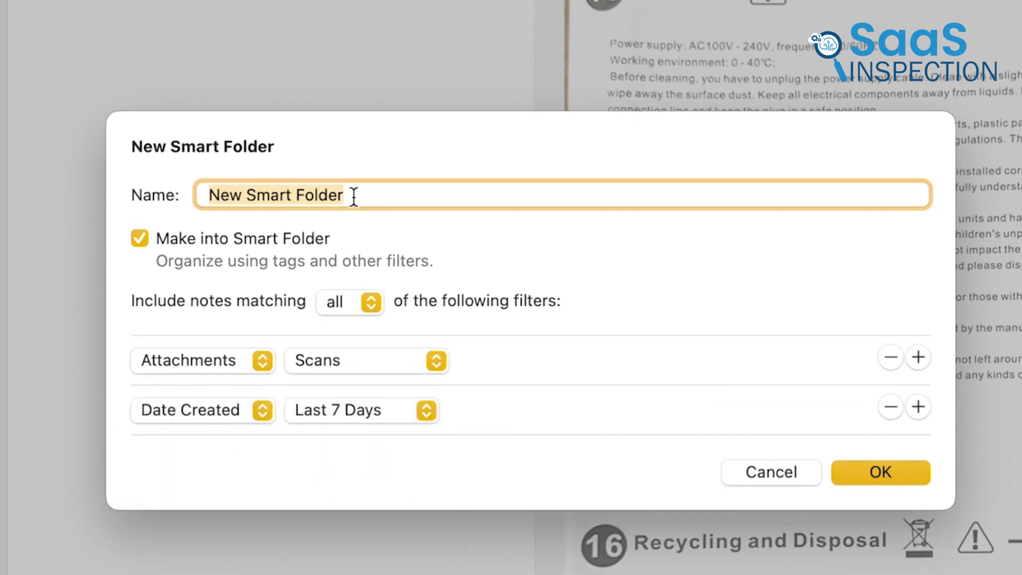
type("Last Week's Documents")
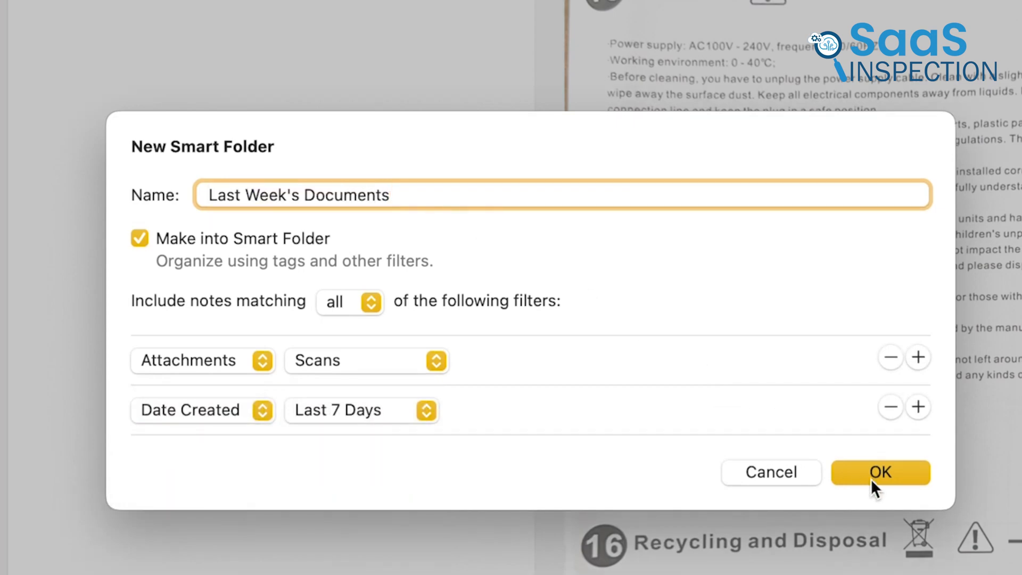
left_click(880, 473)
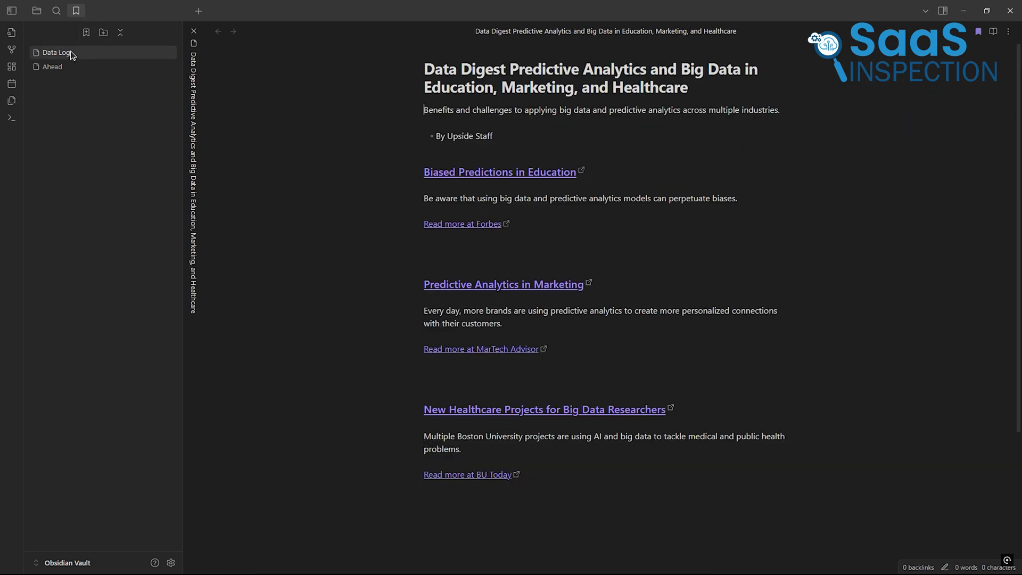
Open the bookmarked Data Log and Ahead notes in Obsidian
left_click(52, 67)
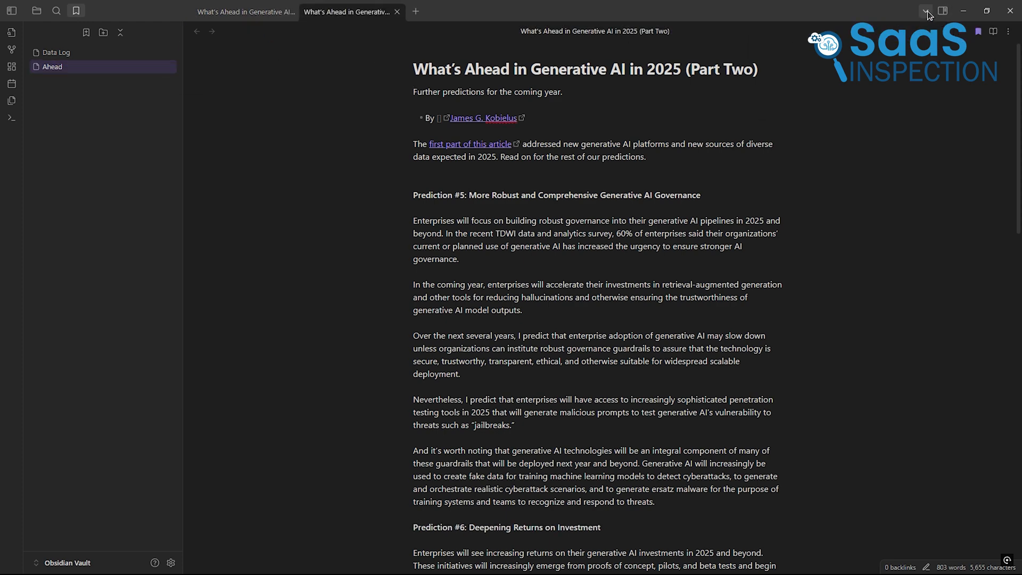
left_click(926, 11)
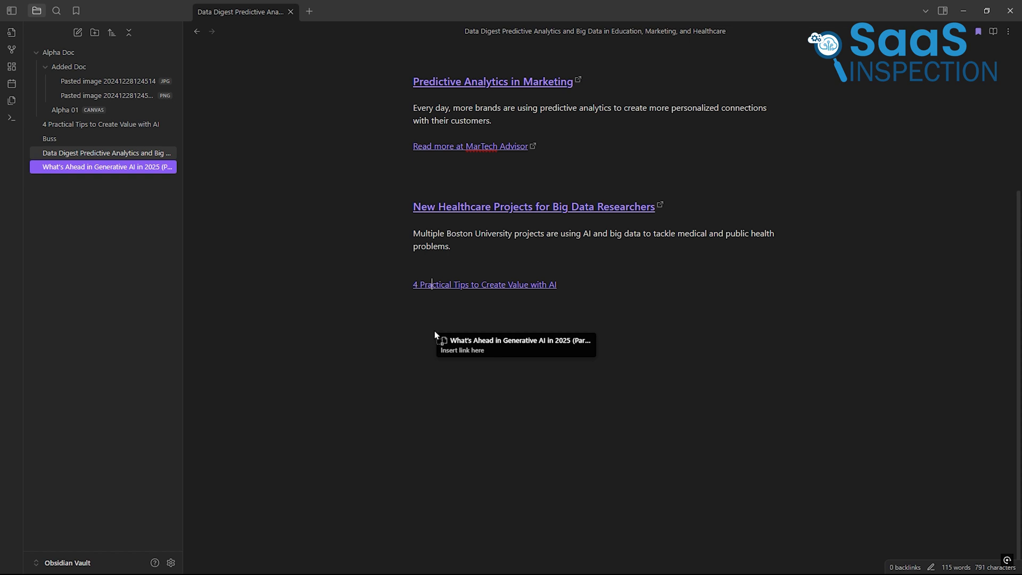
Insert a link to '4 Practical Tips to Create Value with AI' in the Data Digest note
left_click(517, 344)
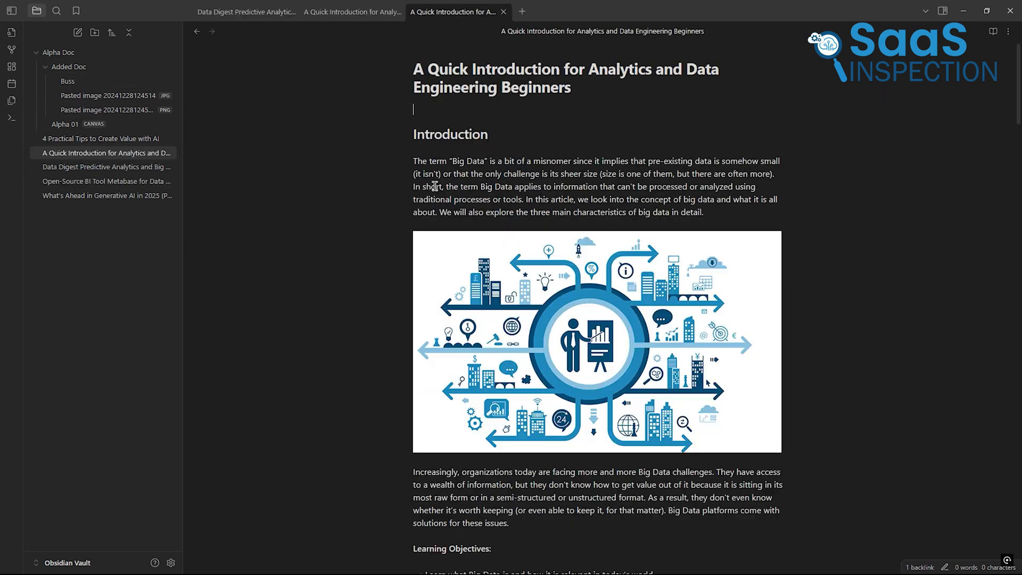
scroll("down", 3)
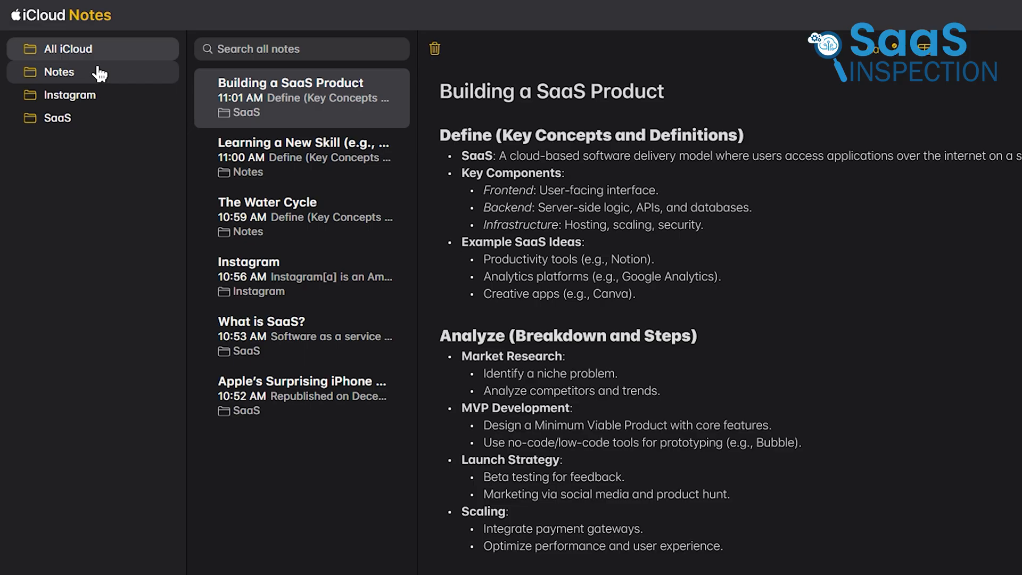
Browse the Instagram folder in iCloud Notes, then list All iCloud notes in Apple Notes
left_click(70, 95)
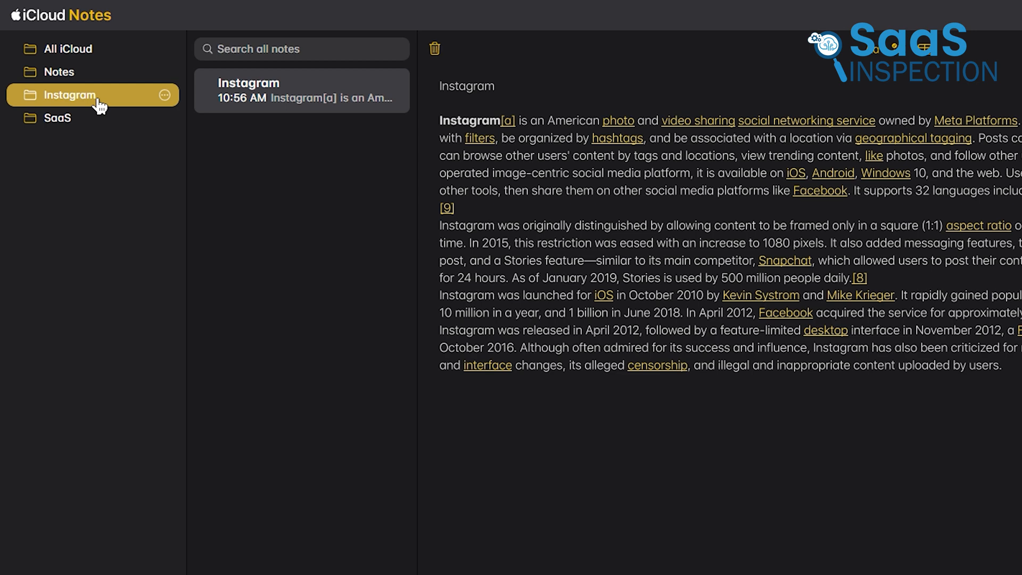
left_click(57, 119)
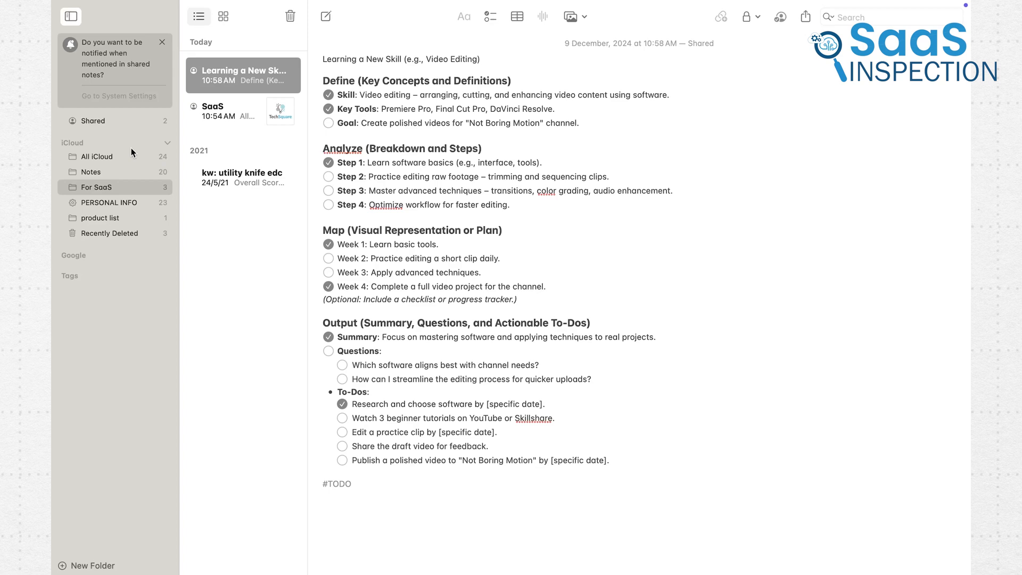
left_click(98, 157)
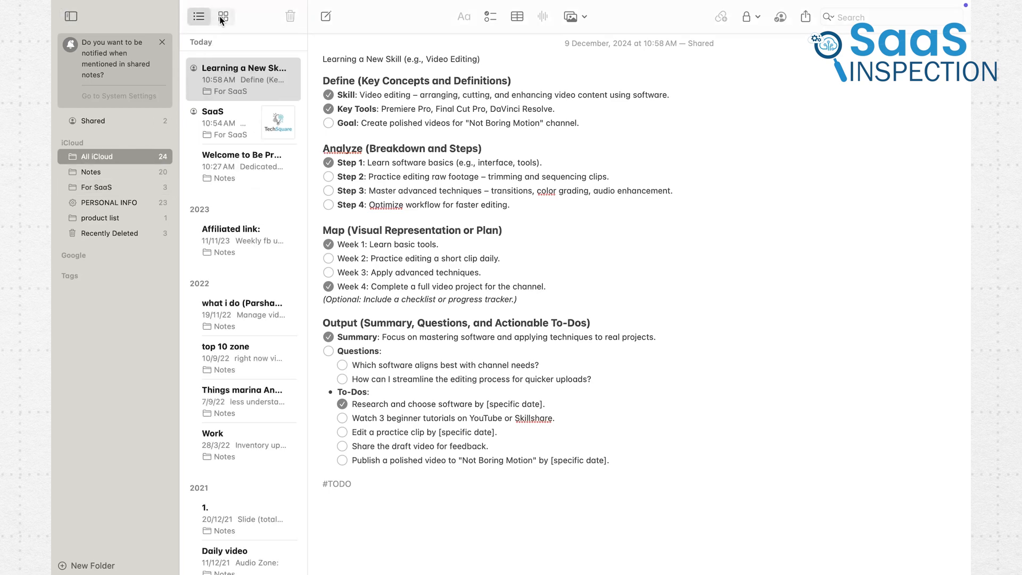
left_click(223, 16)
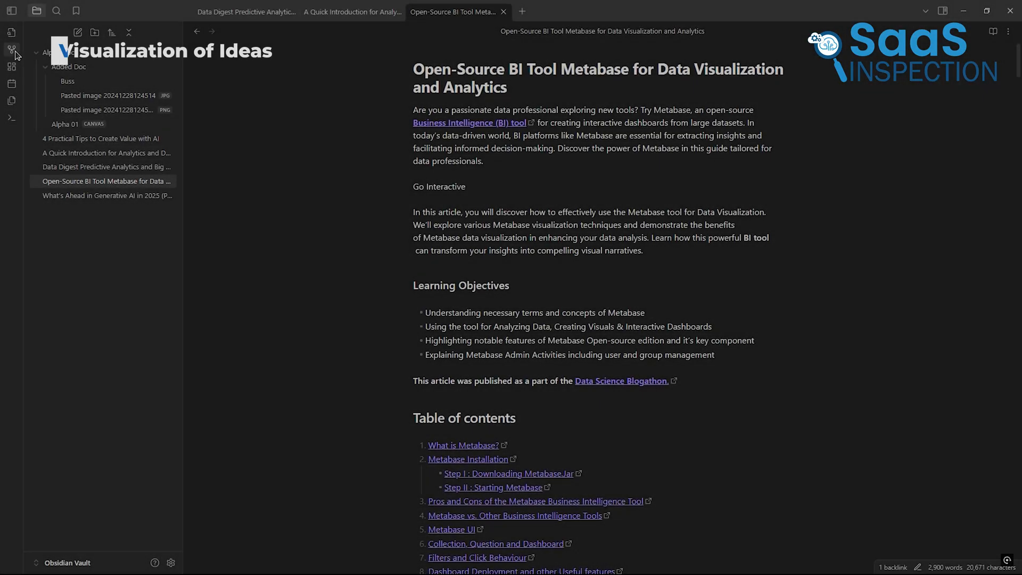
Open Graph view and open the Data Digest Predictive Analytics note from its node
left_click(12, 48)
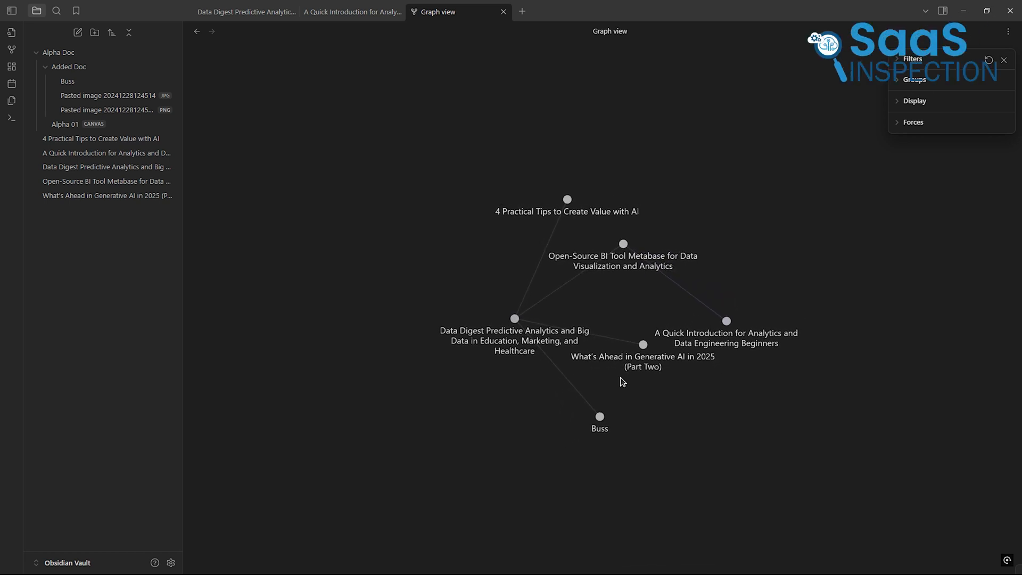
left_click(514, 319)
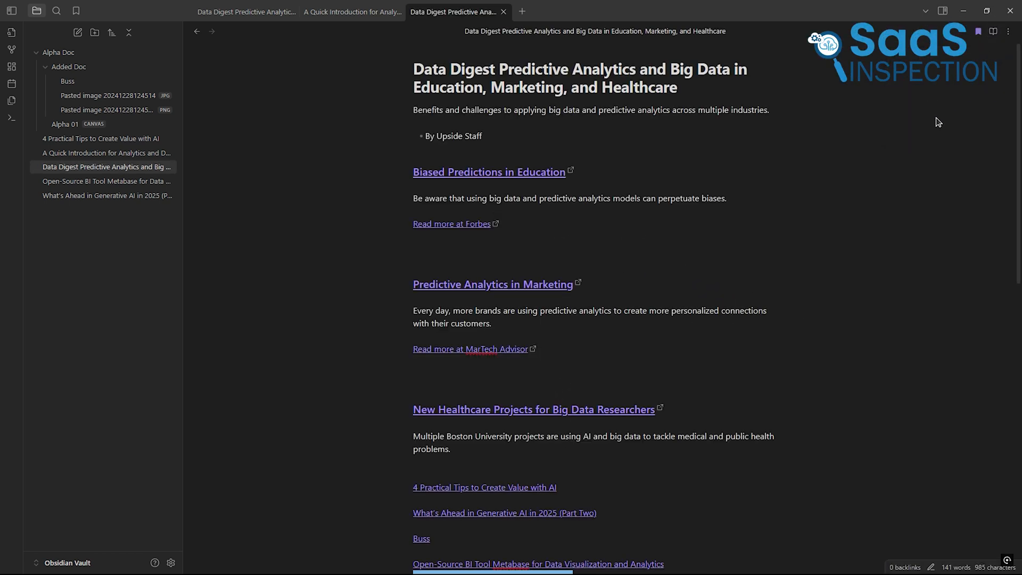
scroll("down", 3)
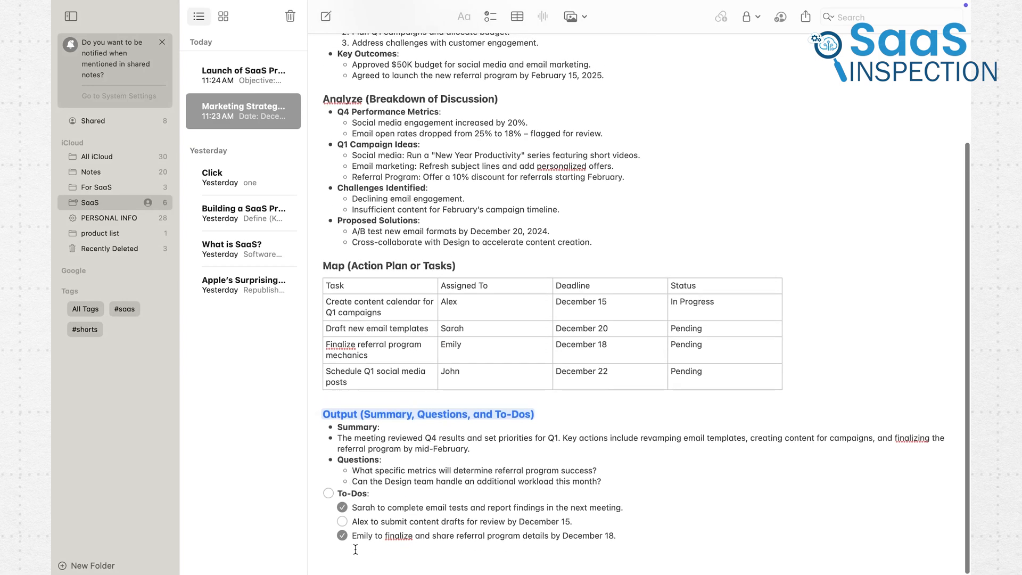
Add the #saas tag below the to-do list, then bring up suggested searches
type("#")
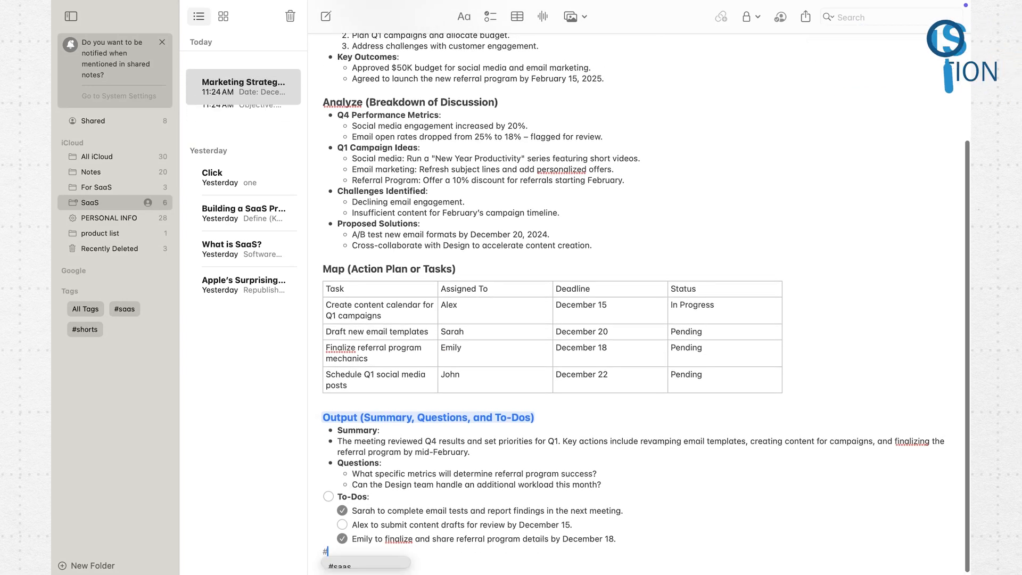
type("sa")
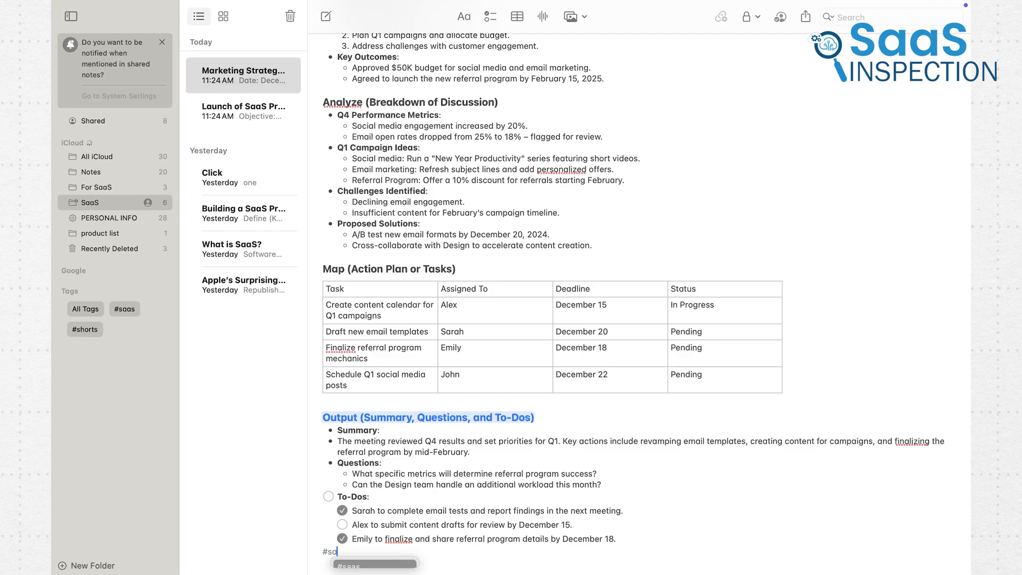
type("as")
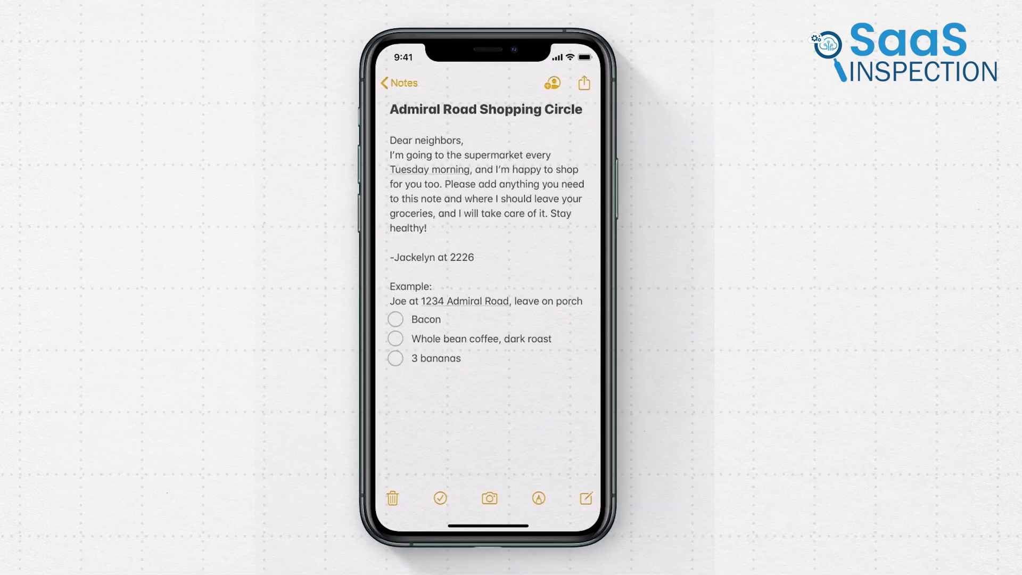
left_click(554, 84)
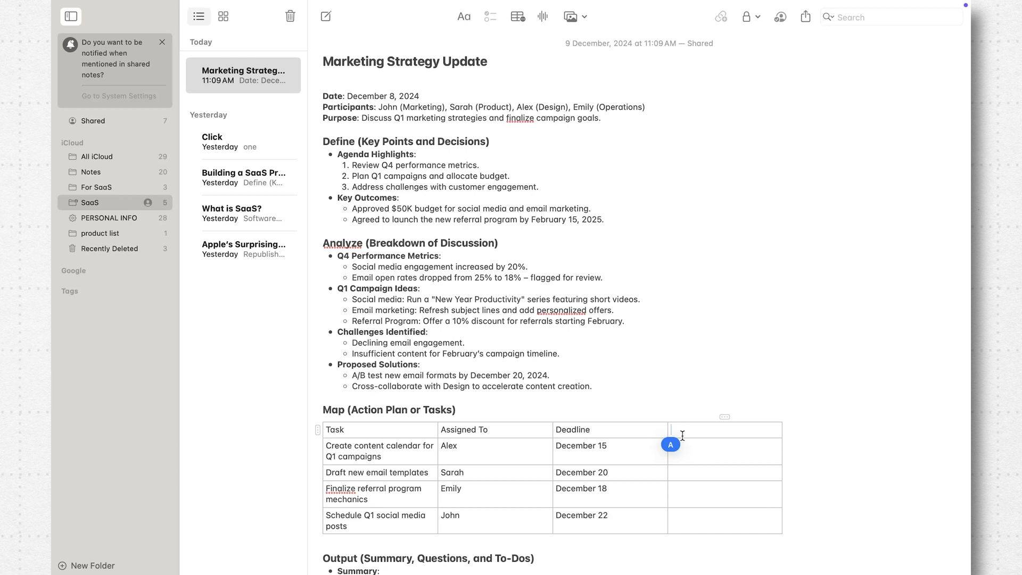
scroll("down", 3)
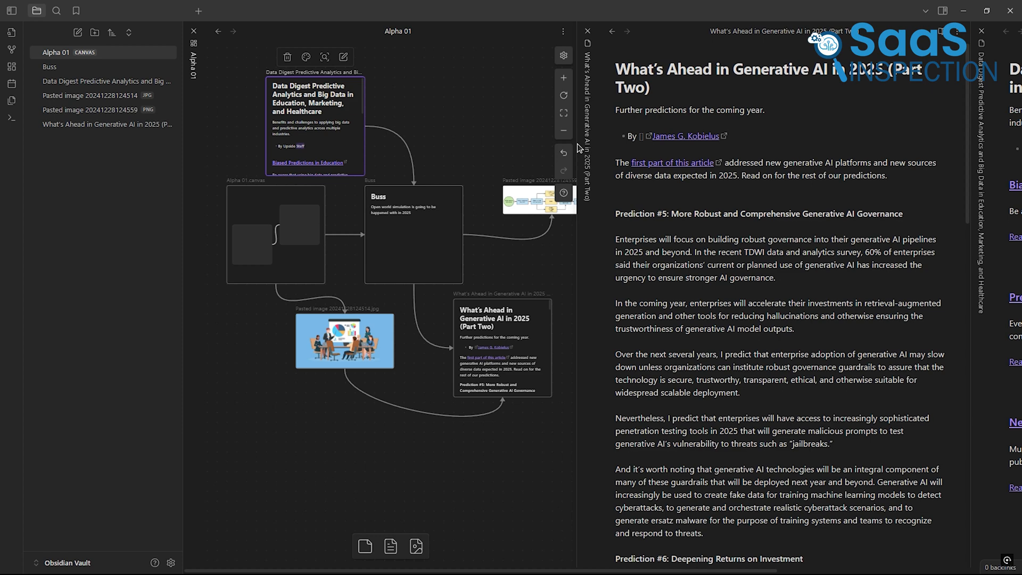
left_click(588, 30)
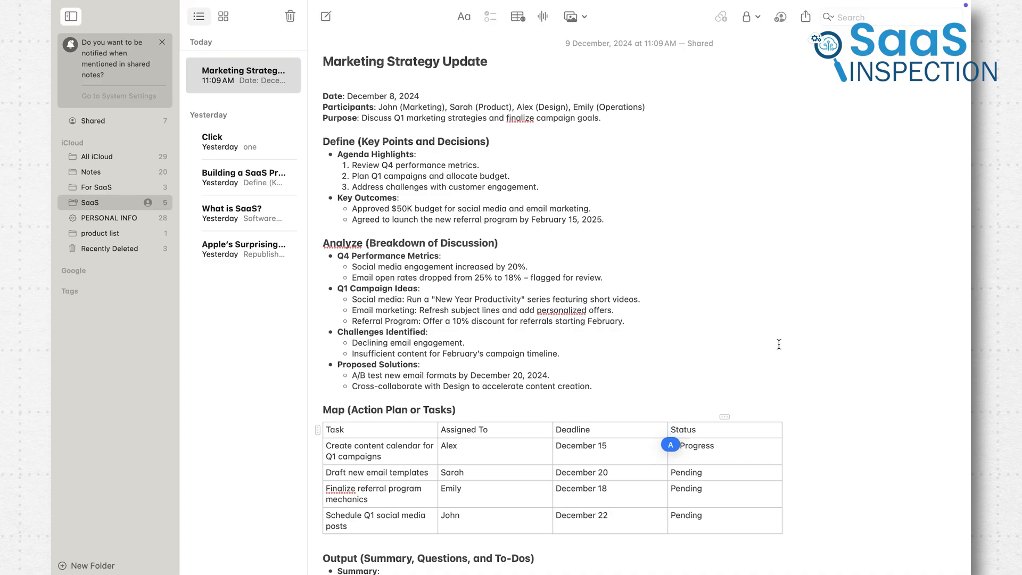
scroll("down", 3)
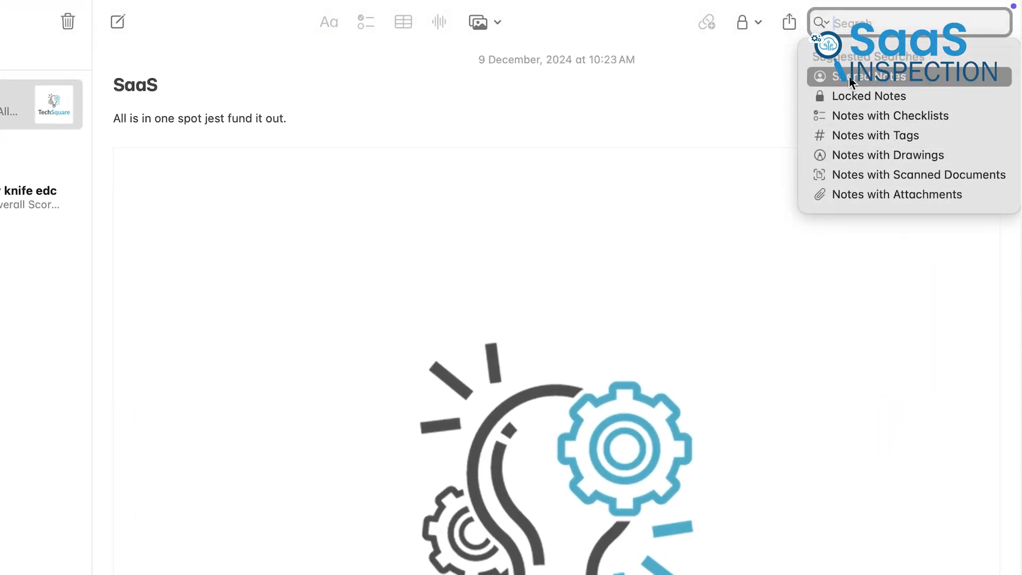
Type 'meet aligns best', then start a new notes search for 'grocery'
type("meet")
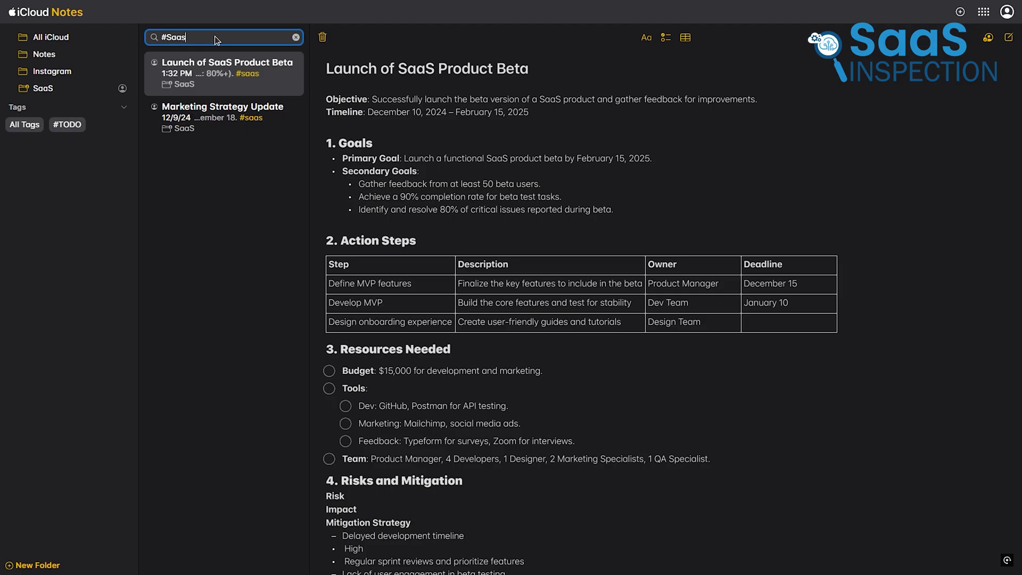
type("aligns best")
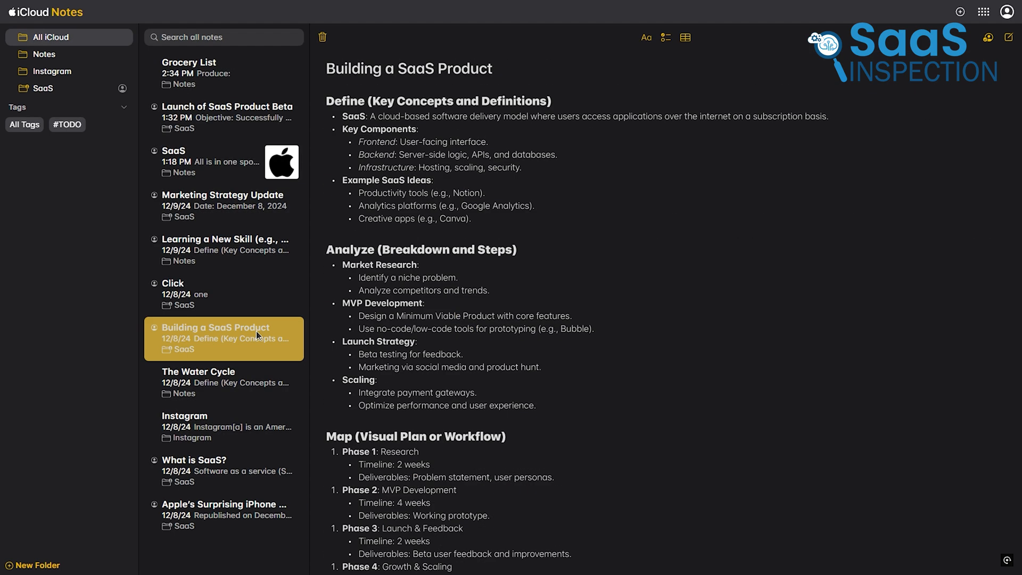
left_click(224, 37)
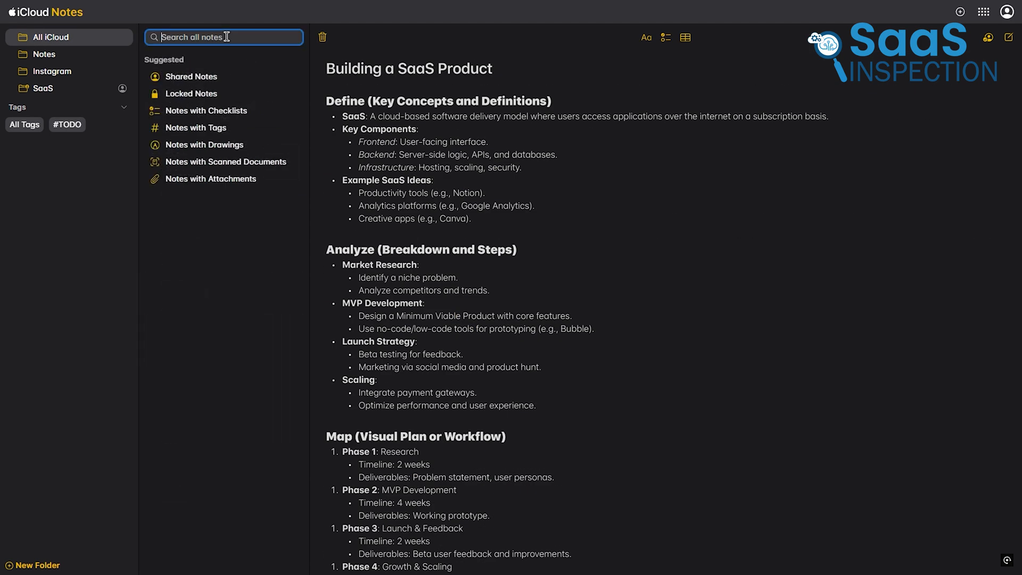
type("g")
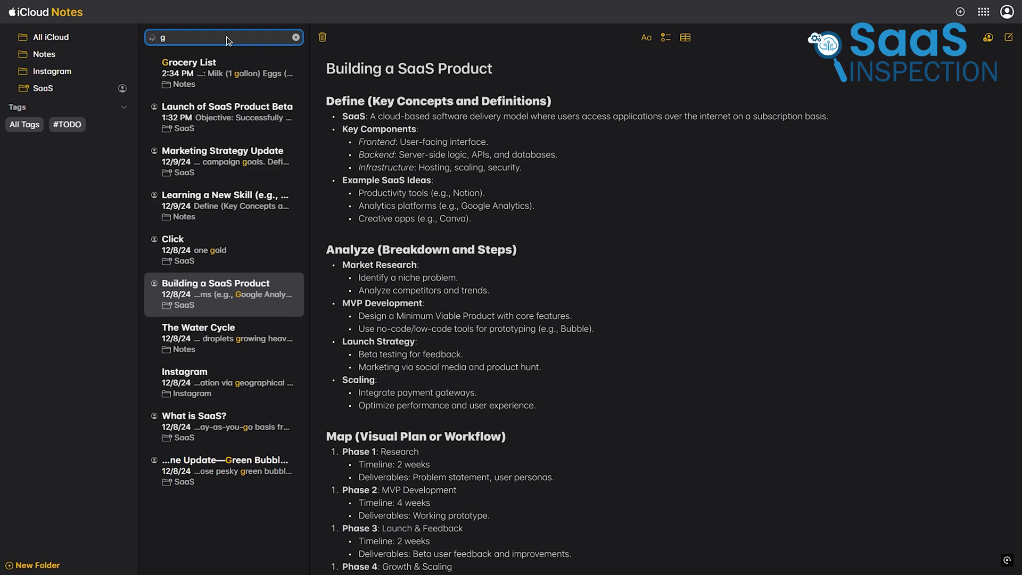
type("rocery")
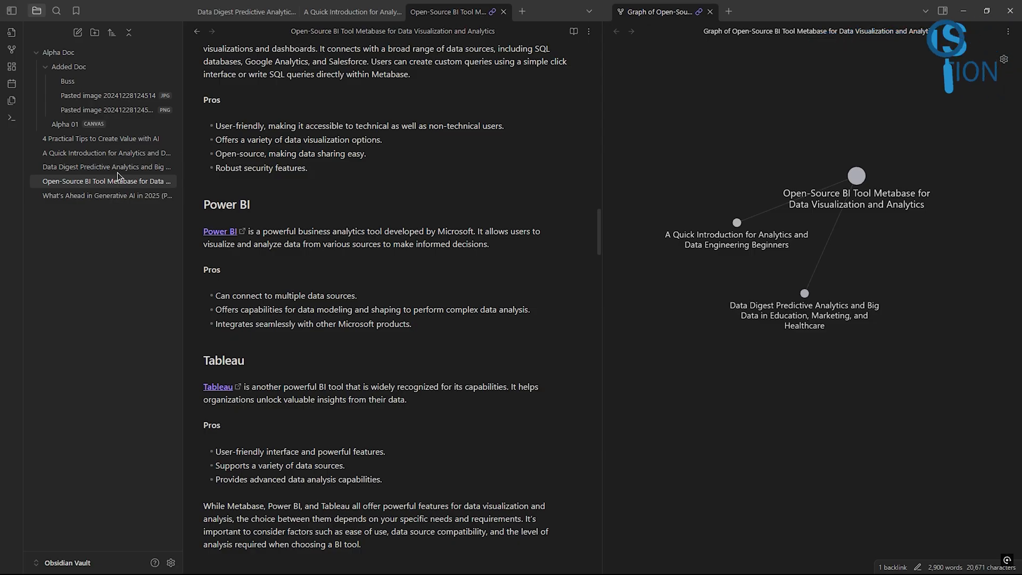
Search the vault for 'Data' and jump to a matching passage in the results
left_click(56, 11)
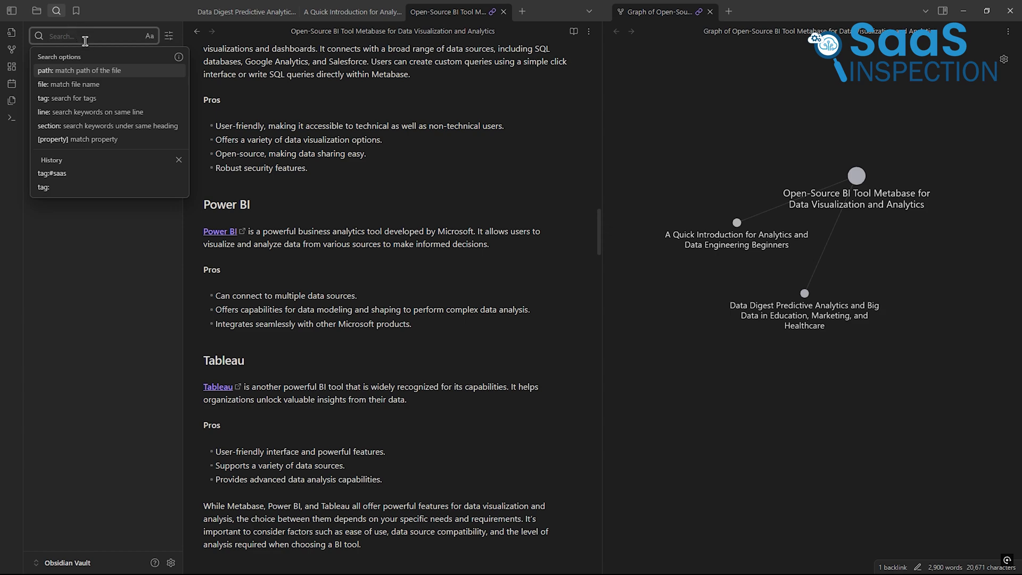
type("Data")
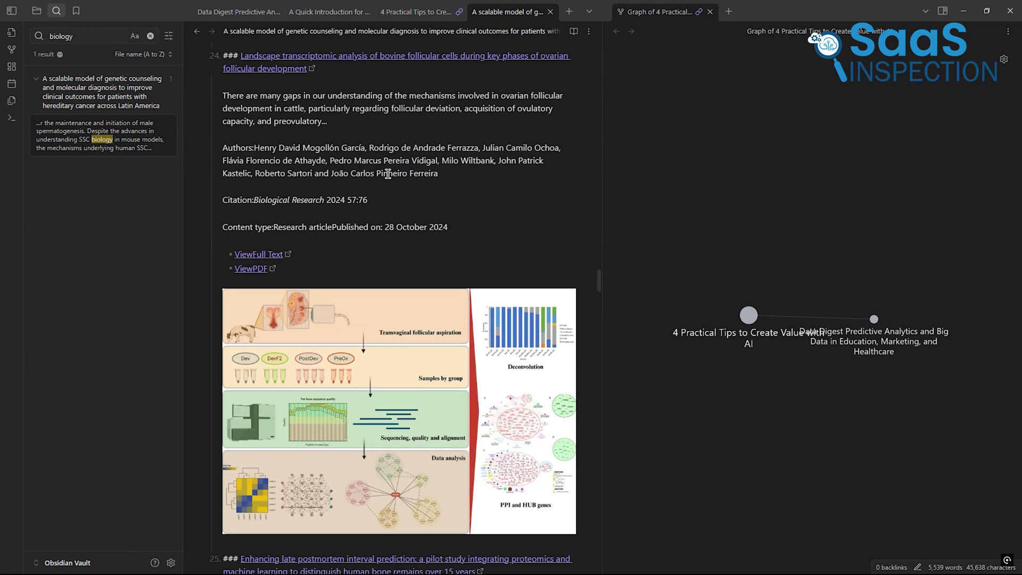
scroll("down", 3)
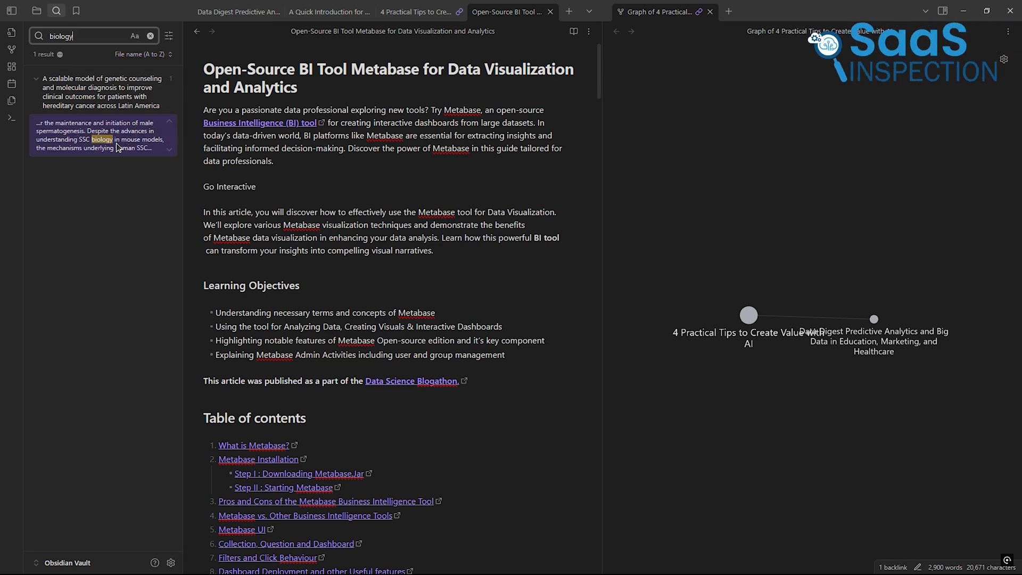
left_click(417, 12)
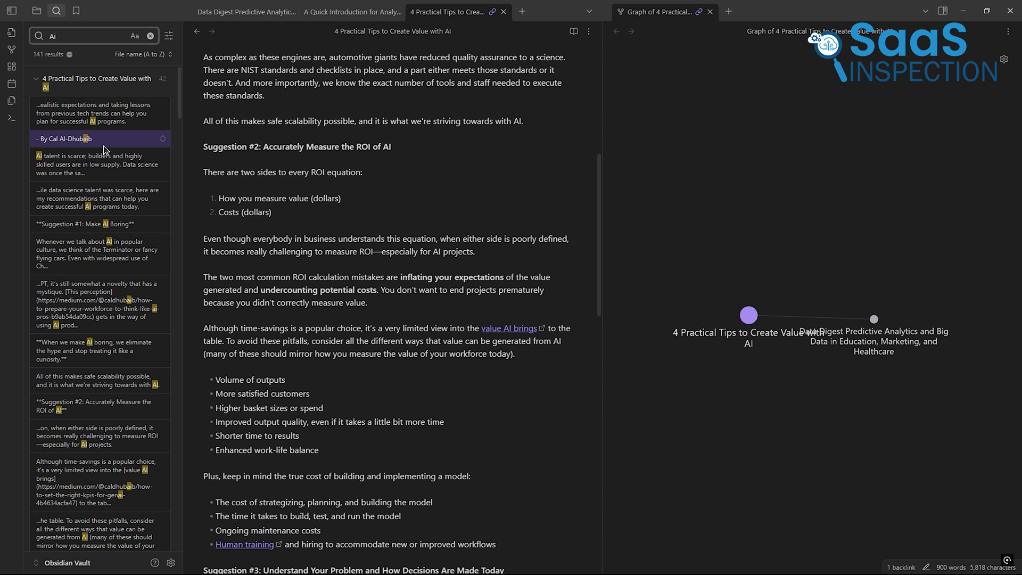
scroll("up", 3)
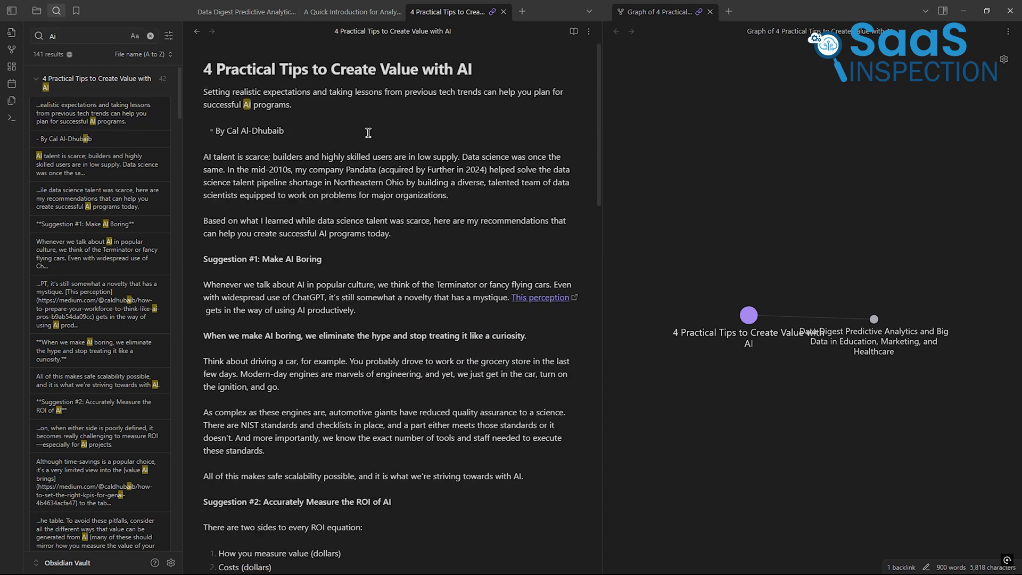
scroll("down", 3)
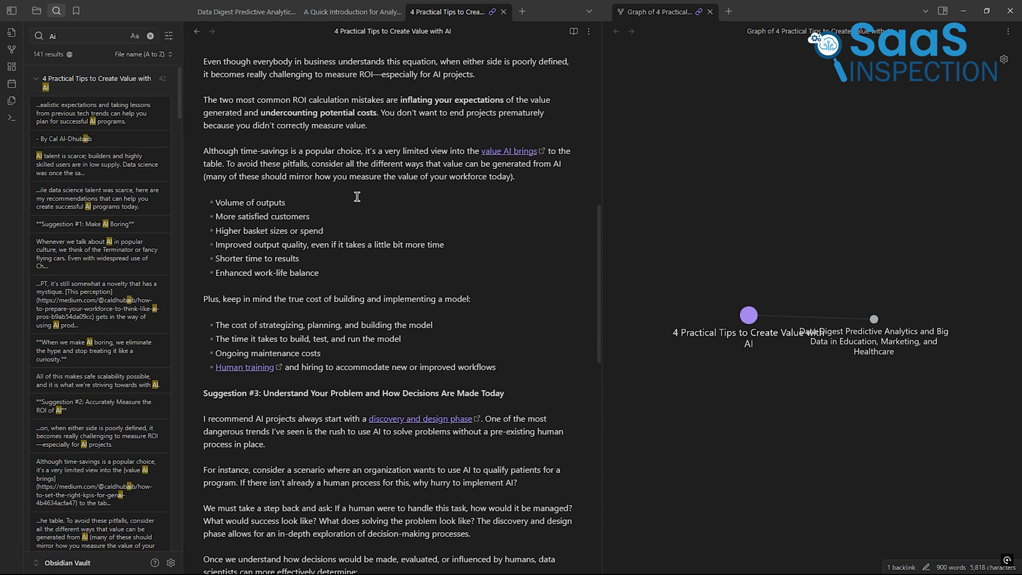
scroll("down", 3)
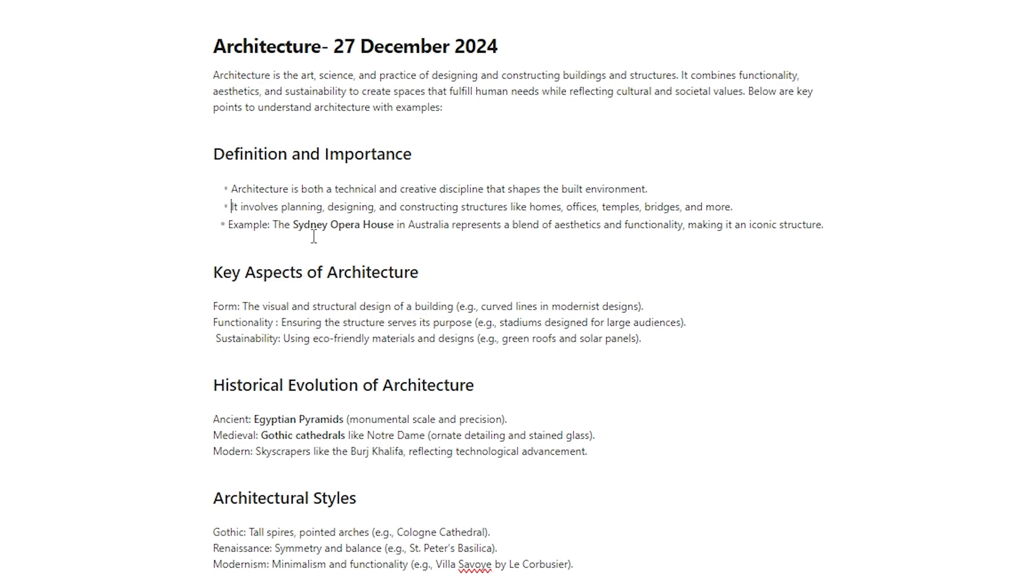
Add a [[ internal link to another note after the Sustainability line
type("[[")
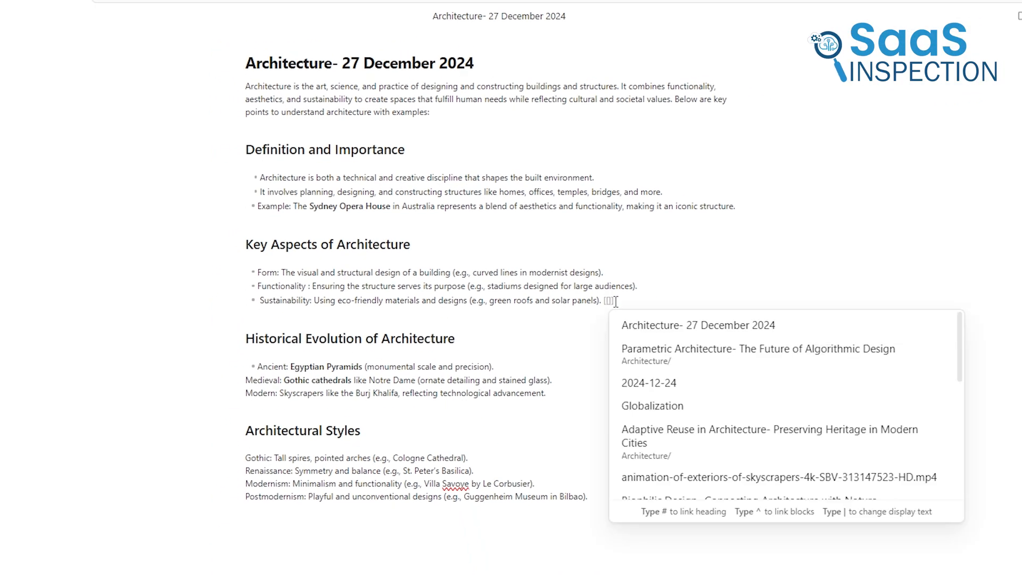
left_click(767, 436)
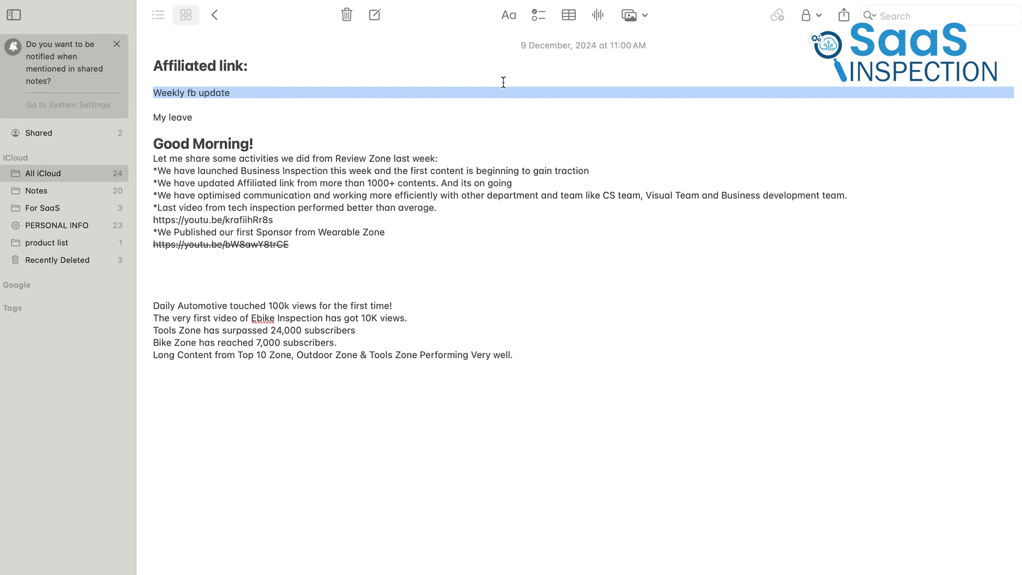
Format the Weekly fb update line as a Heading
left_click(508, 14)
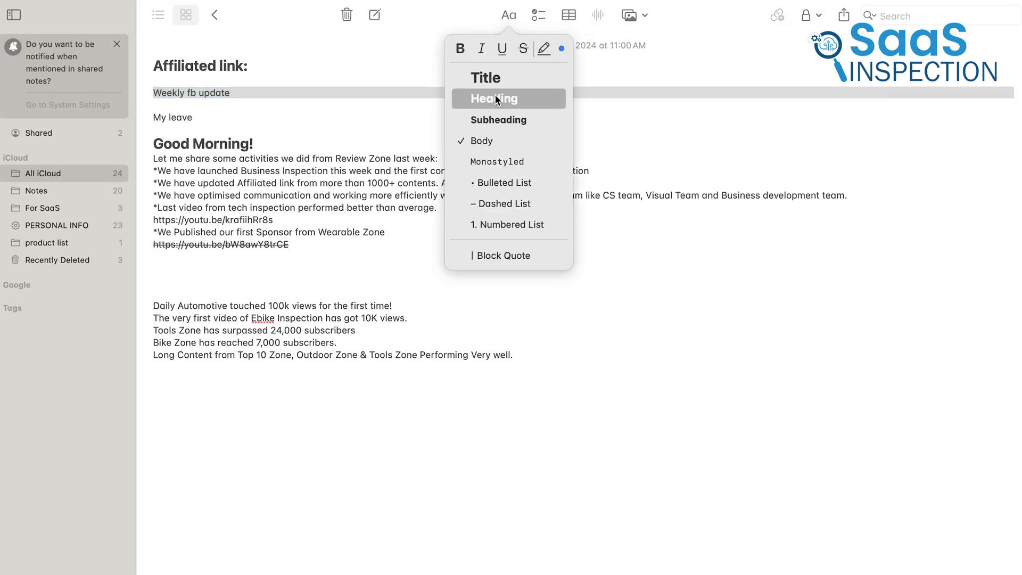
left_click(494, 98)
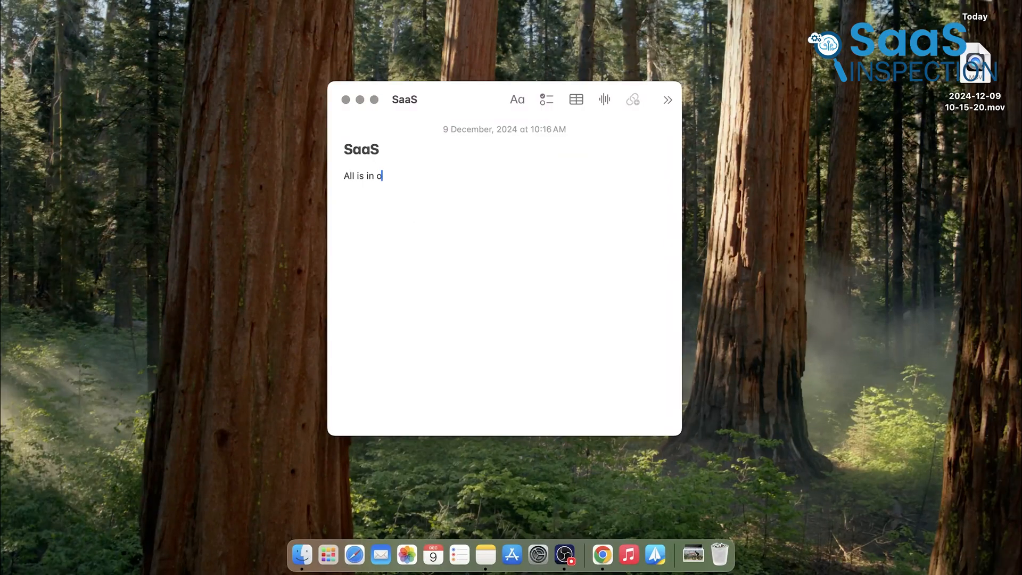
Type the opening sentence of the SaaS note body below its title
type("ne")
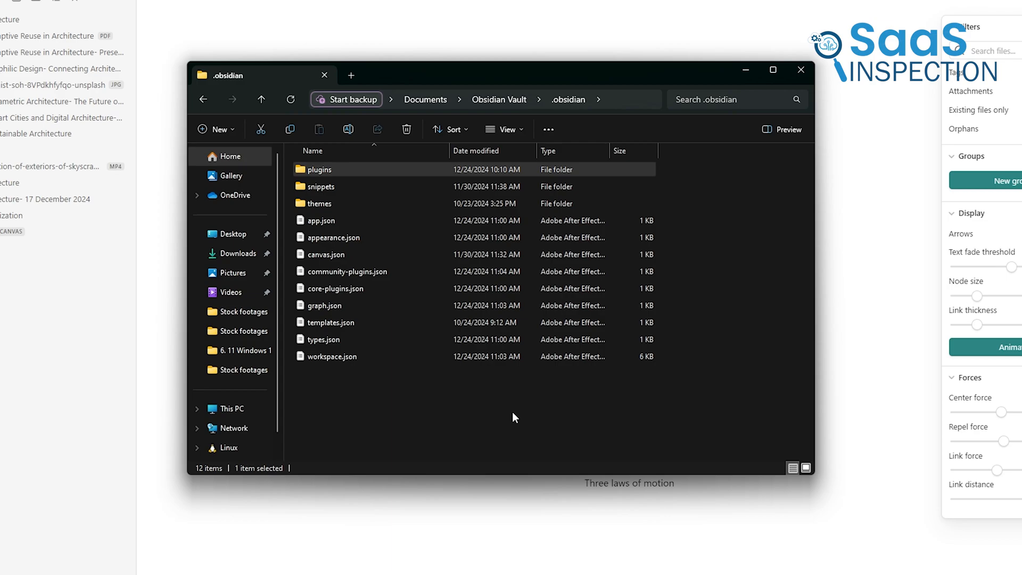
Open the Obsidian Vault folder and select Adaptive Reuse in Architecture.docx
left_click(259, 99)
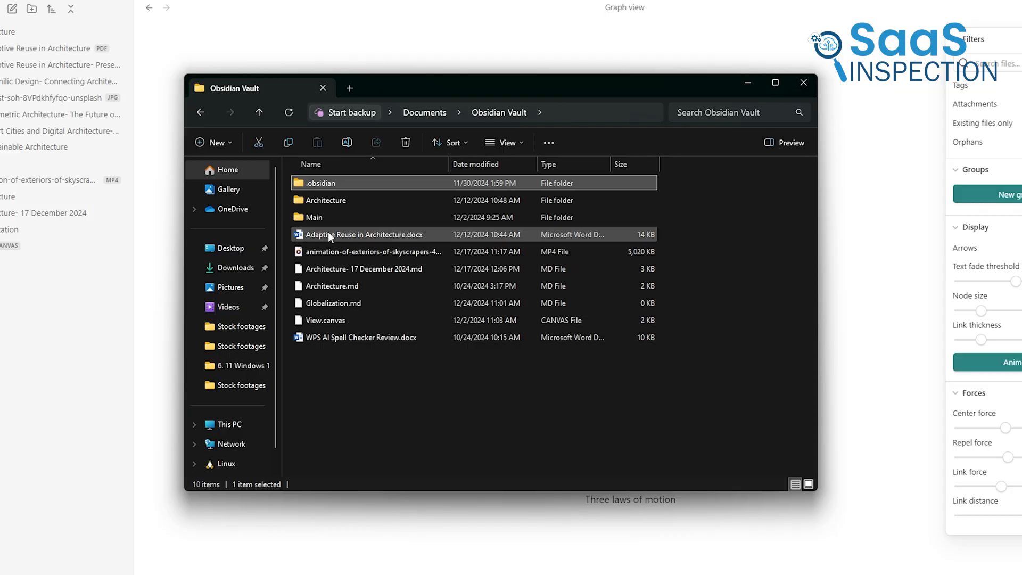
left_click(372, 251)
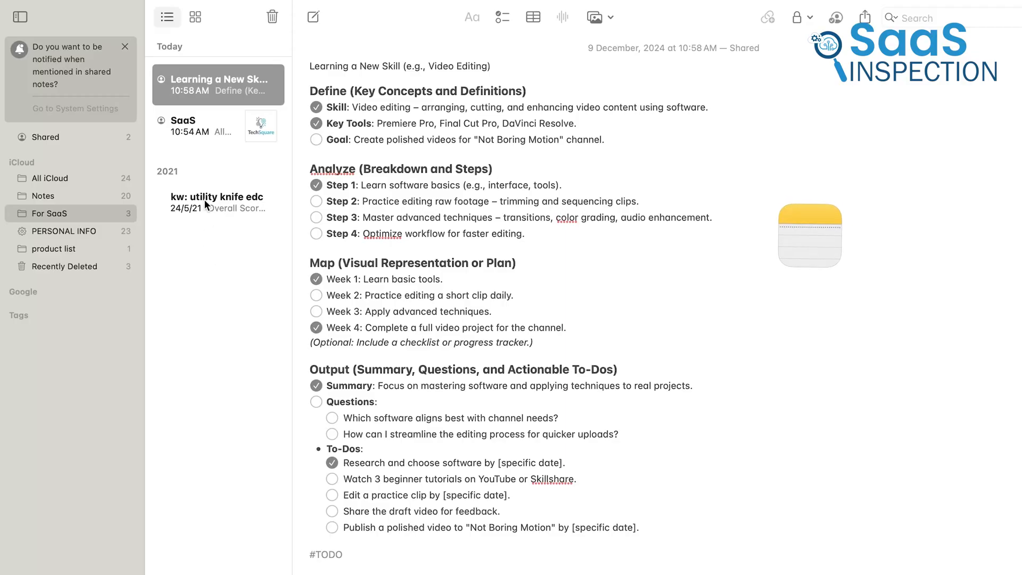
Show the notes from all iCloud folders in one list
left_click(50, 178)
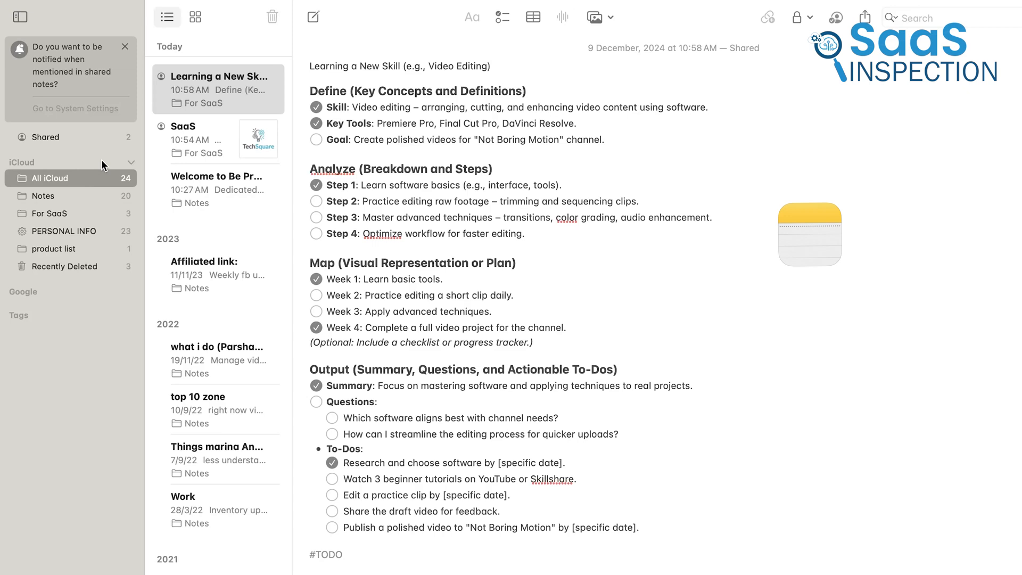
left_click(193, 17)
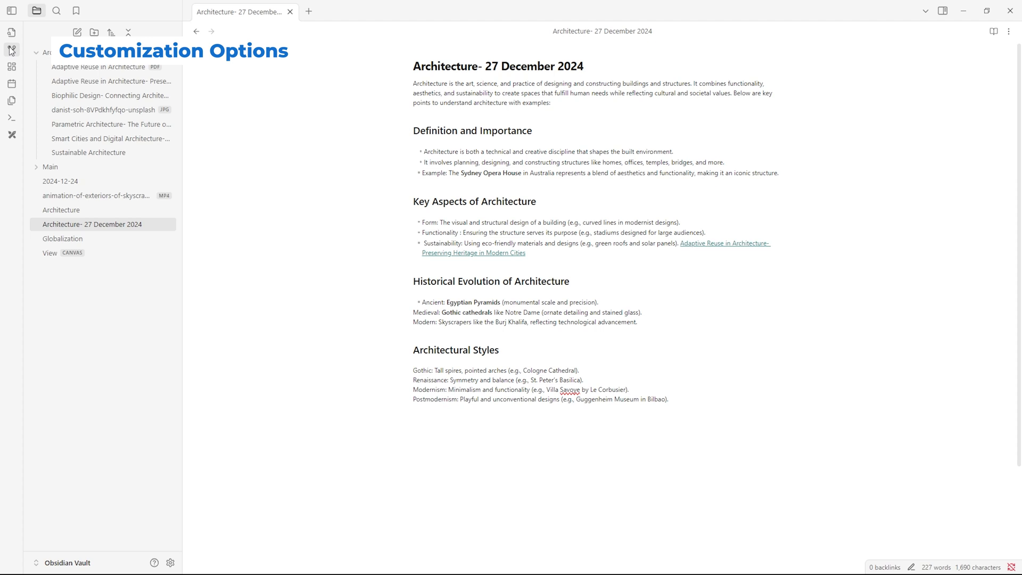
View the Minimal theme, then search community plugins for Calendar and browse results
left_click(11, 50)
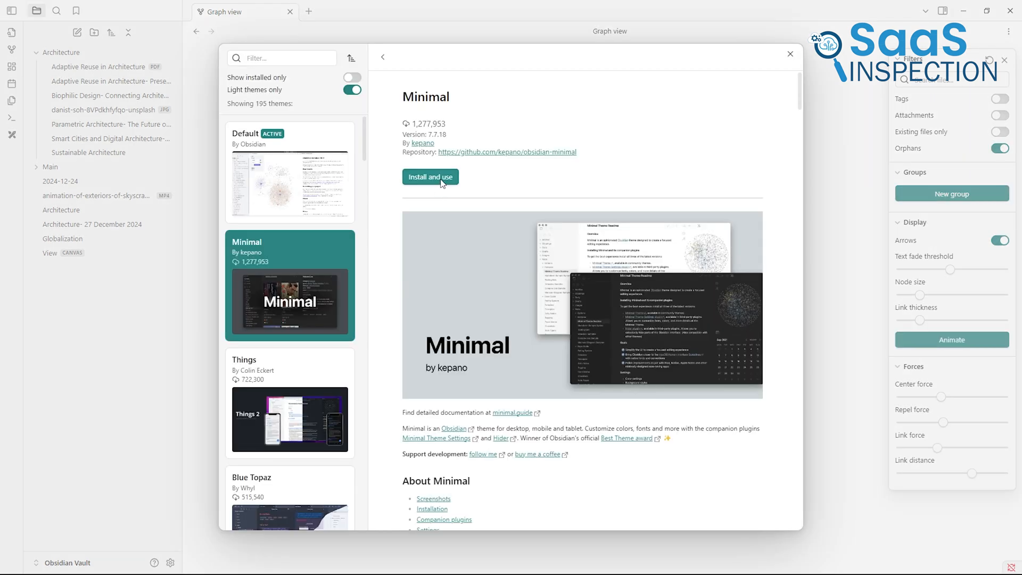
left_click(383, 58)
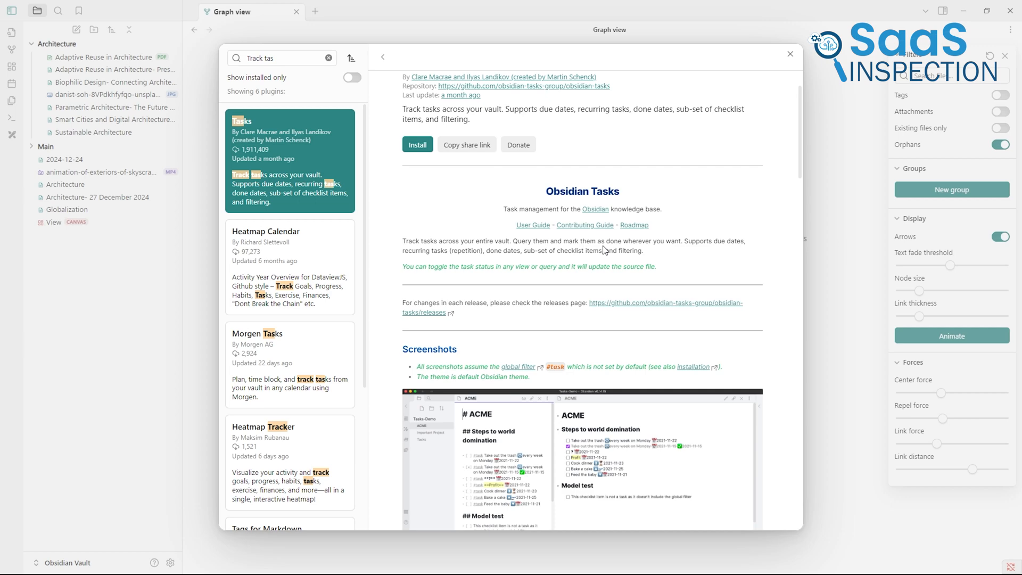
type("Calend")
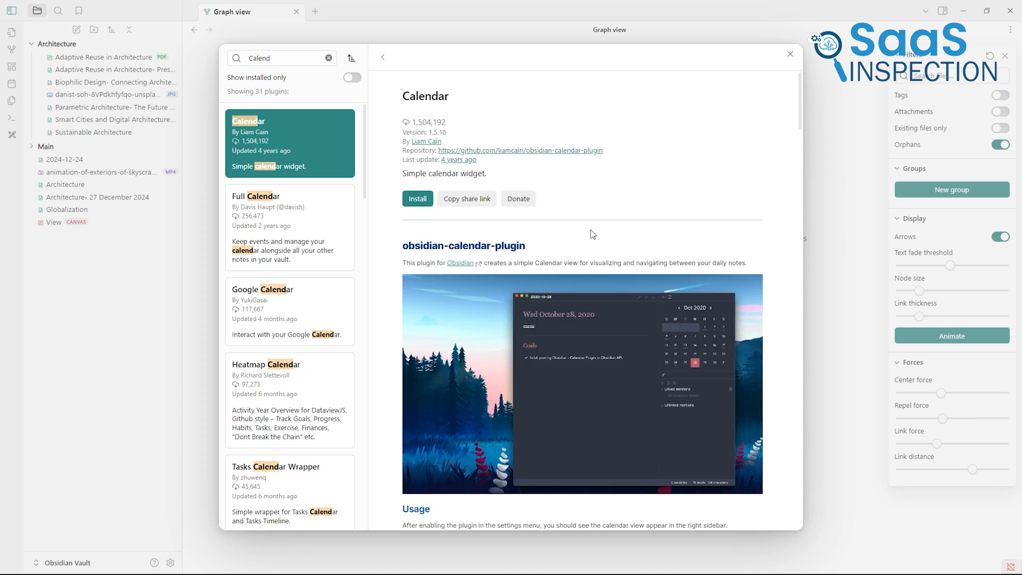
mouse_move(595, 232)
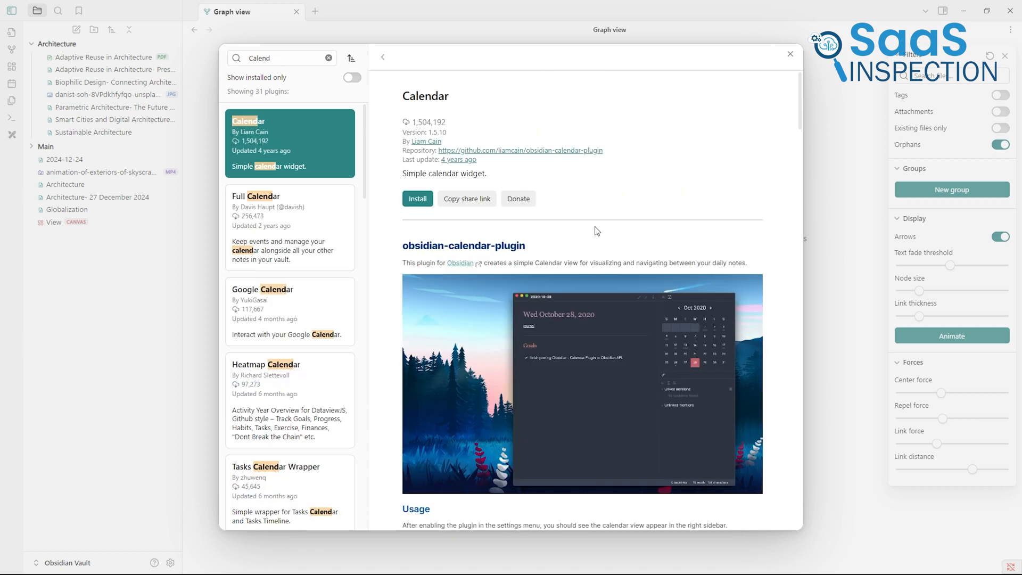
scroll("down", 3)
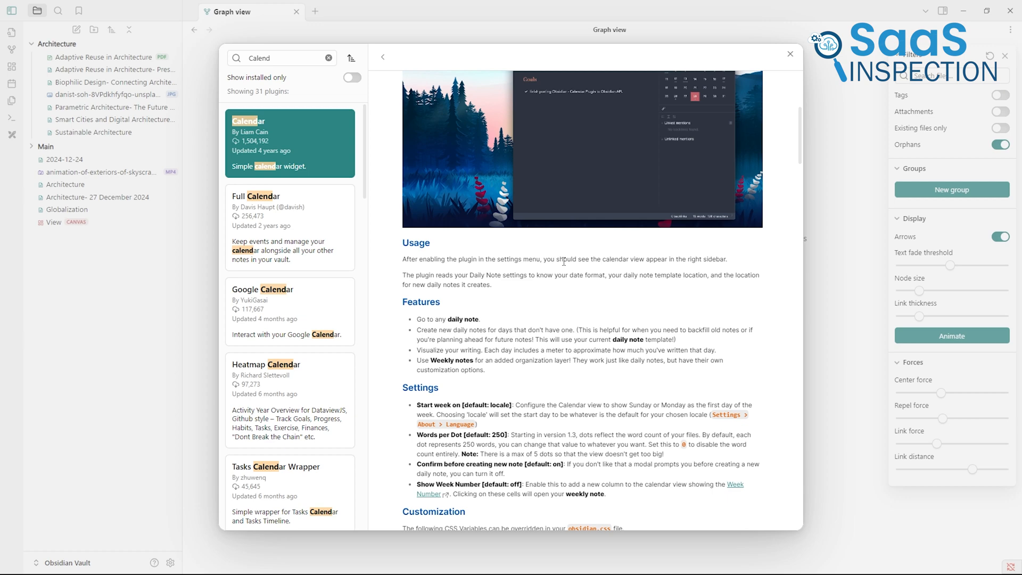
scroll("down", 3)
type("Writt")
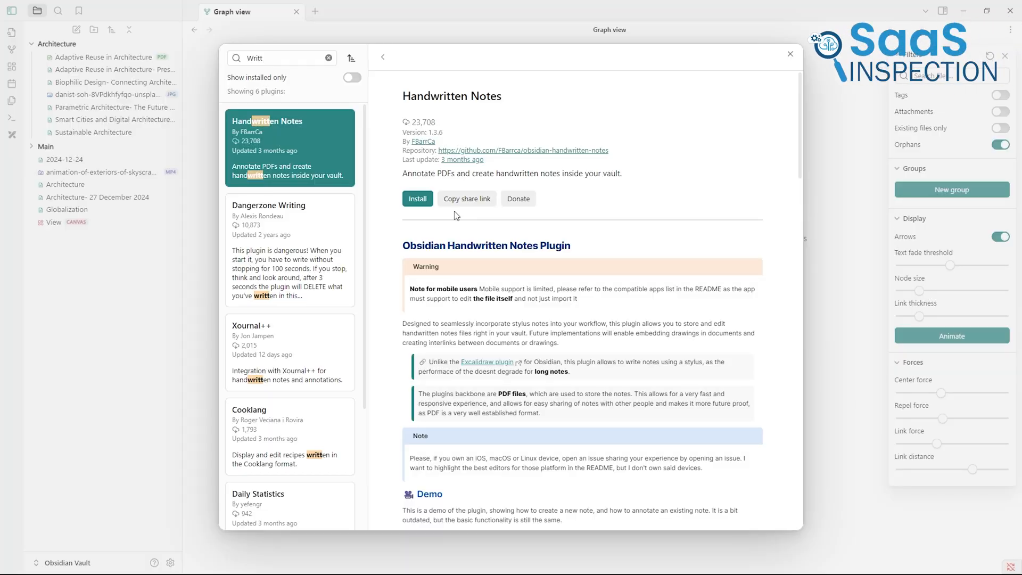
scroll("down", 3)
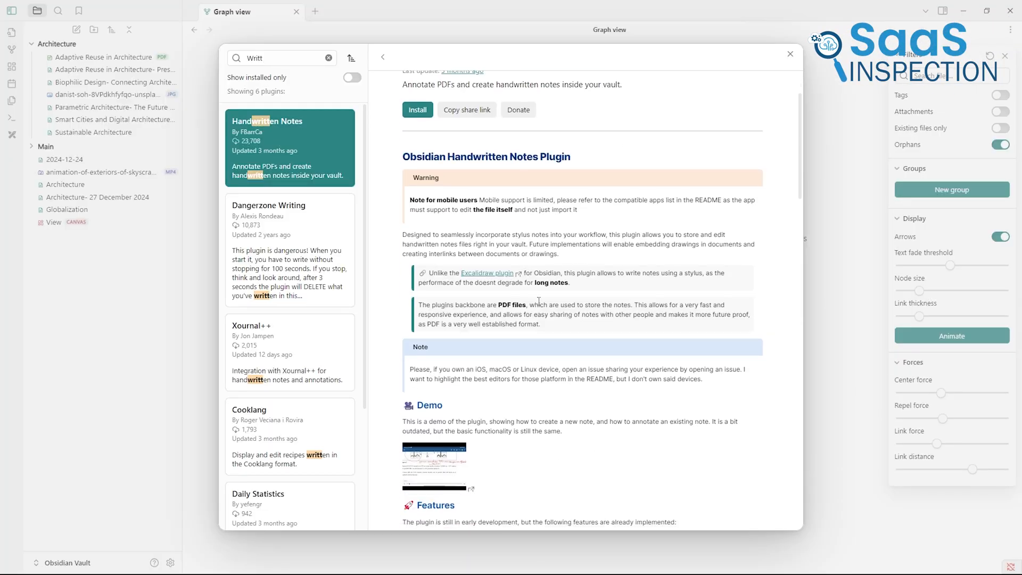
scroll("down", 3)
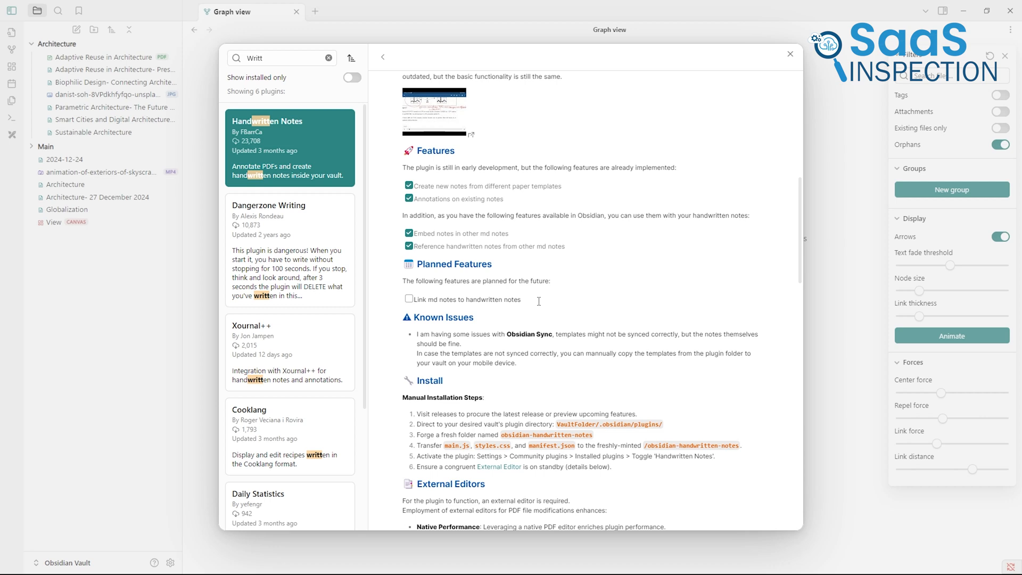
mouse_move(539, 304)
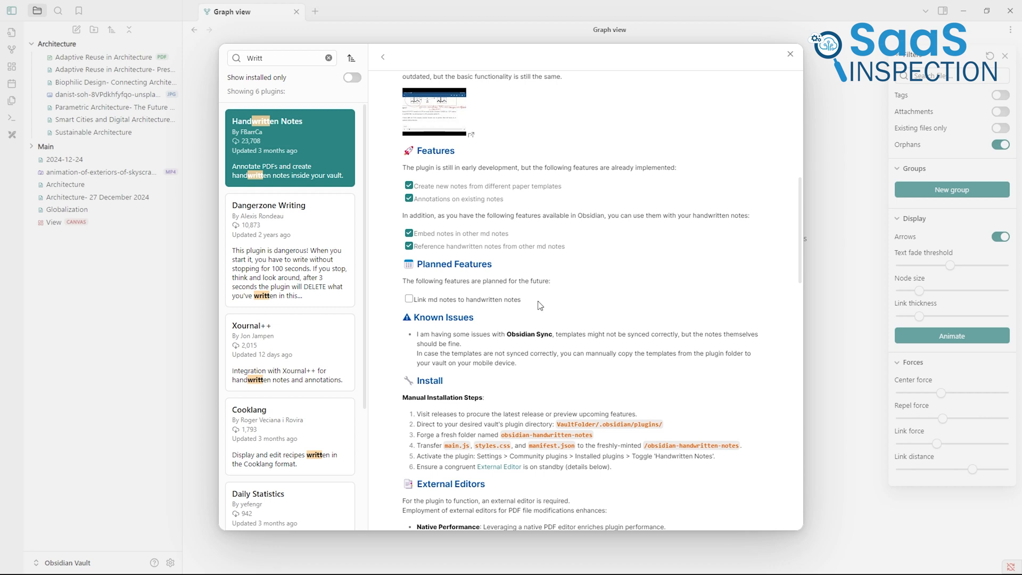
scroll("down", 3)
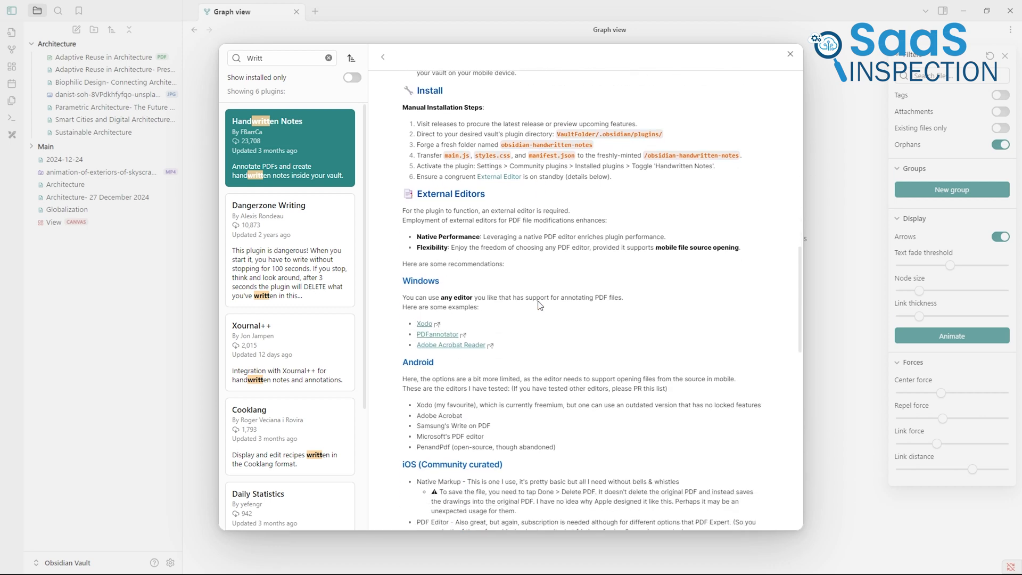
left_click(328, 58)
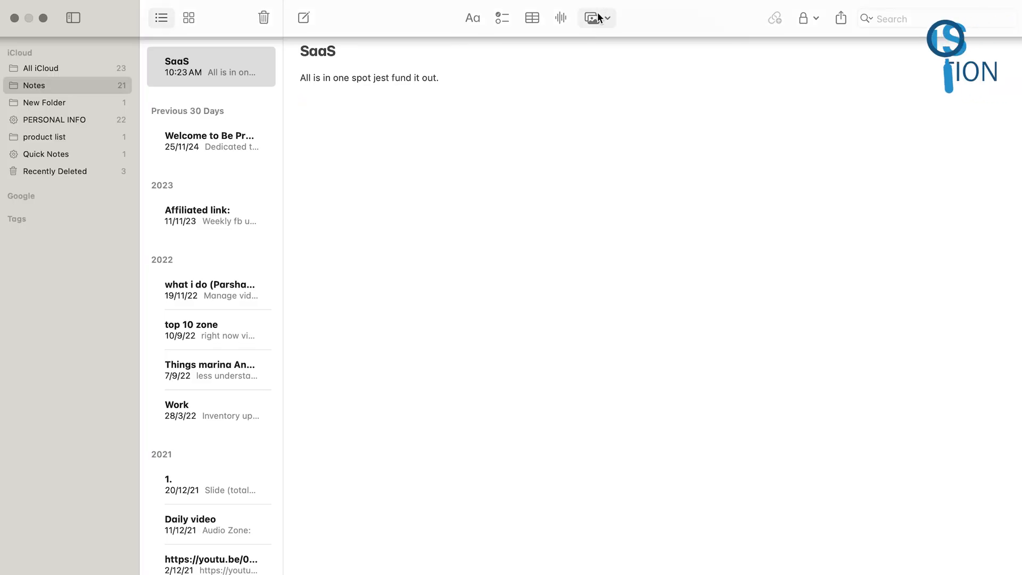
Insert the Apple logo from Photos into the SaaS note
left_click(593, 17)
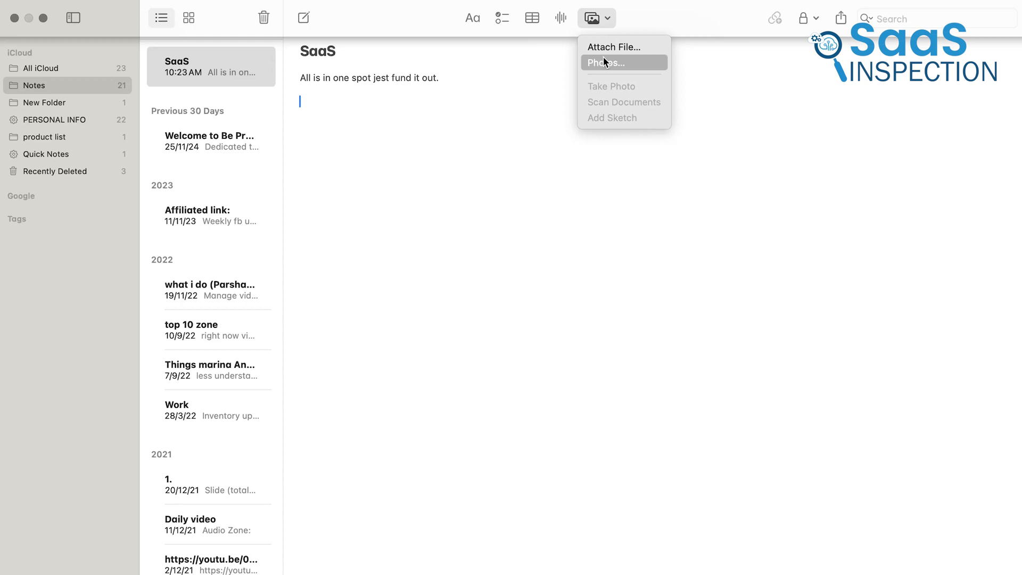
left_click(606, 63)
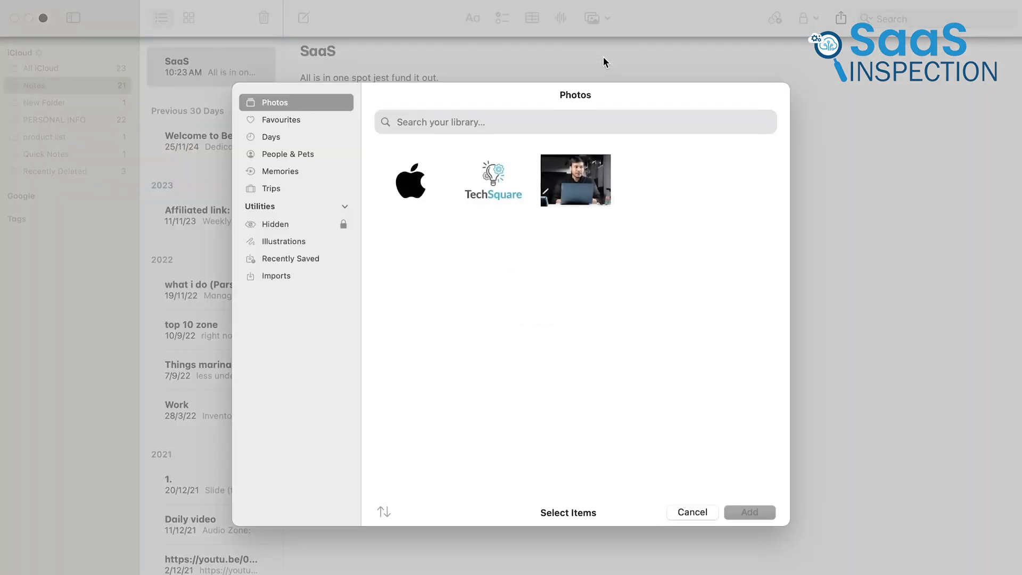
left_click(410, 181)
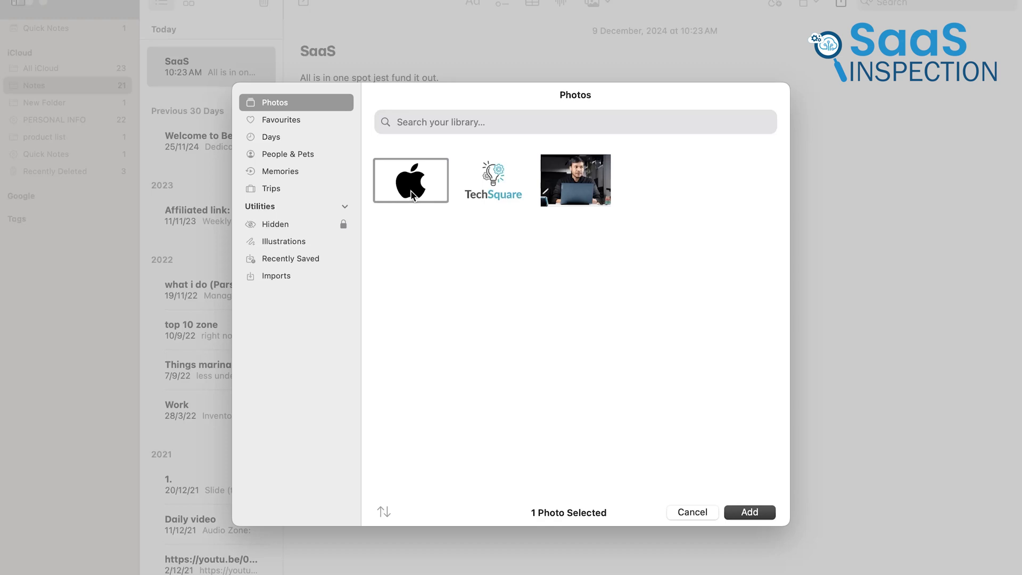
left_click(493, 180)
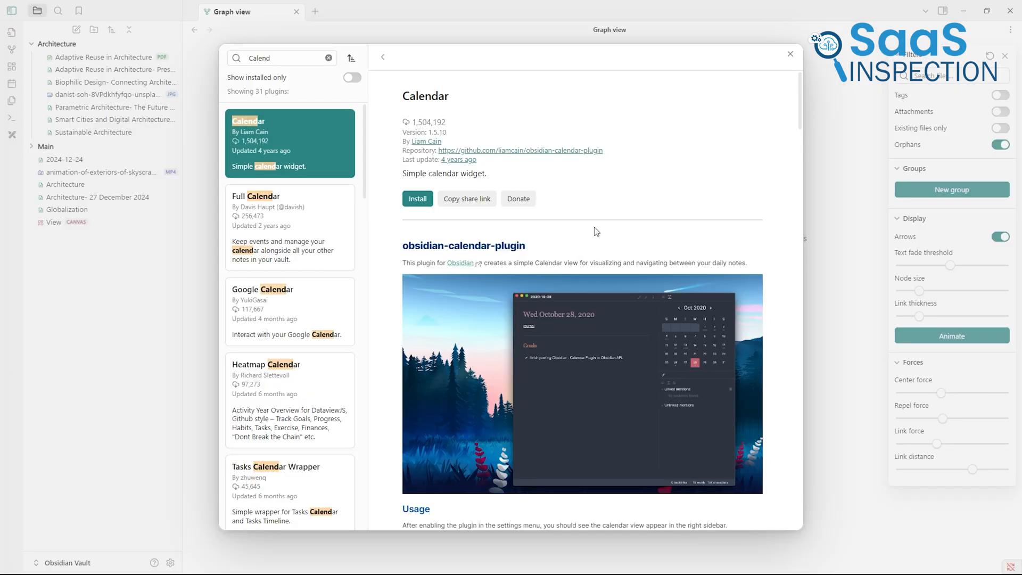
Scroll down and open Obsidian's vault switcher with Create, Open folder and Sync options
scroll("down", 3)
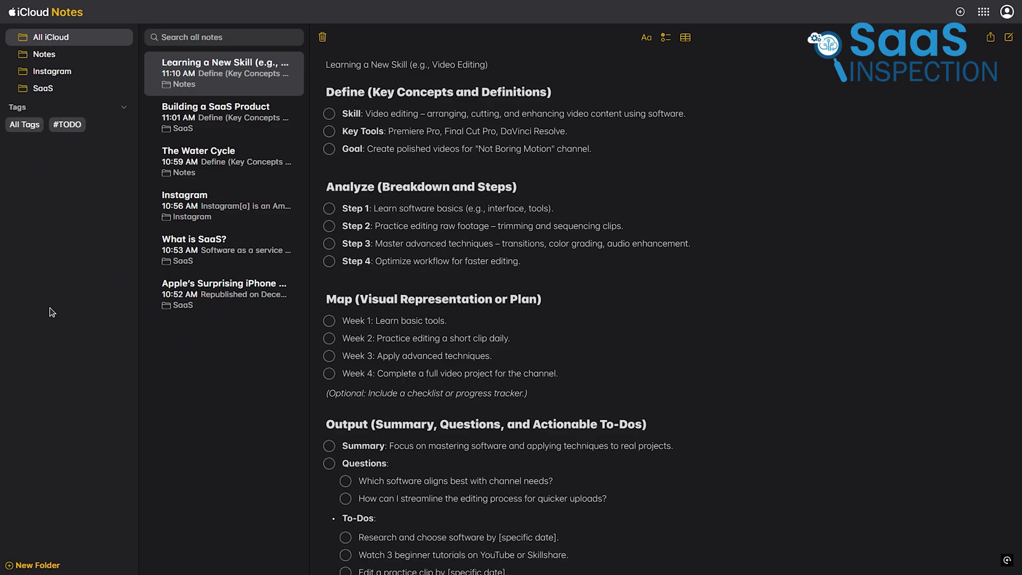
left_click(41, 88)
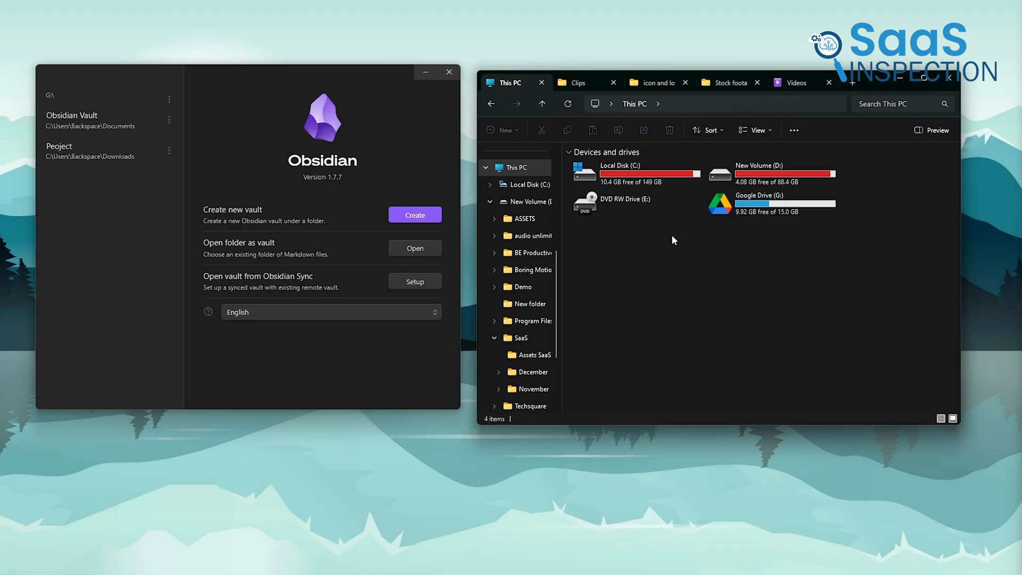
Choose Open folder as vault and browse to the Google Drive (G:) folder
left_click(414, 247)
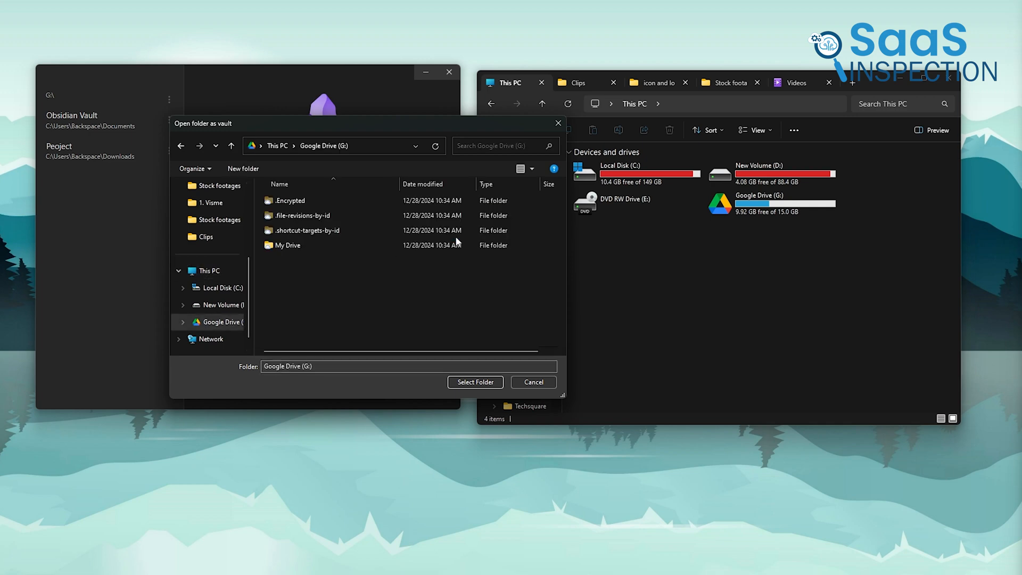
left_click(288, 244)
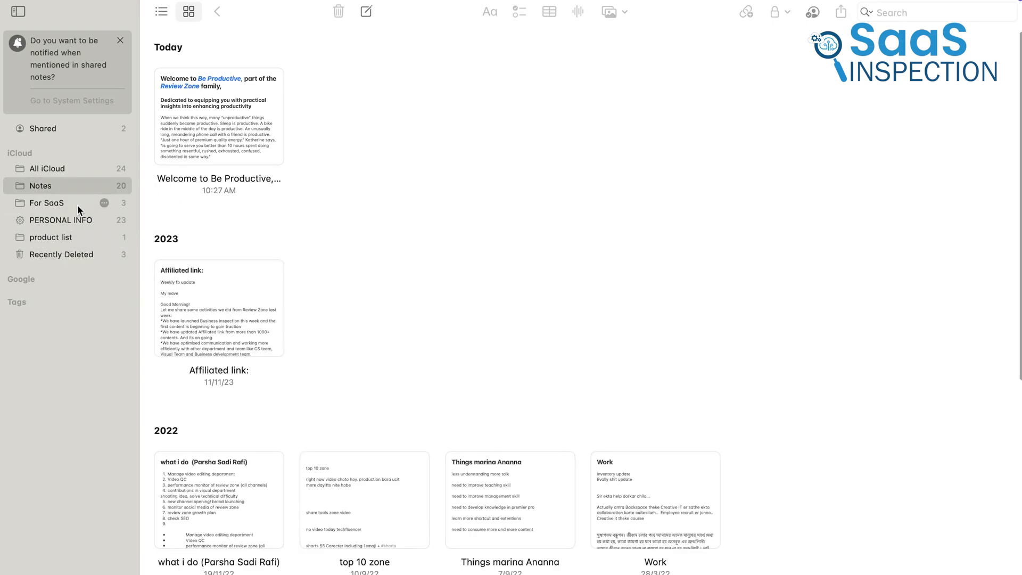
Select All iCloud and switch Apple Notes to gallery view
left_click(46, 203)
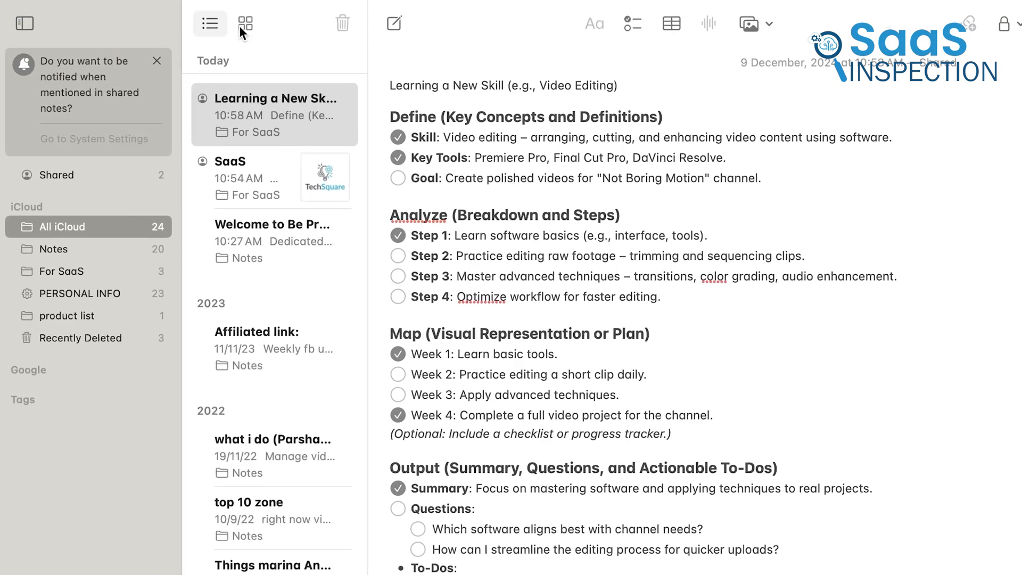
left_click(245, 23)
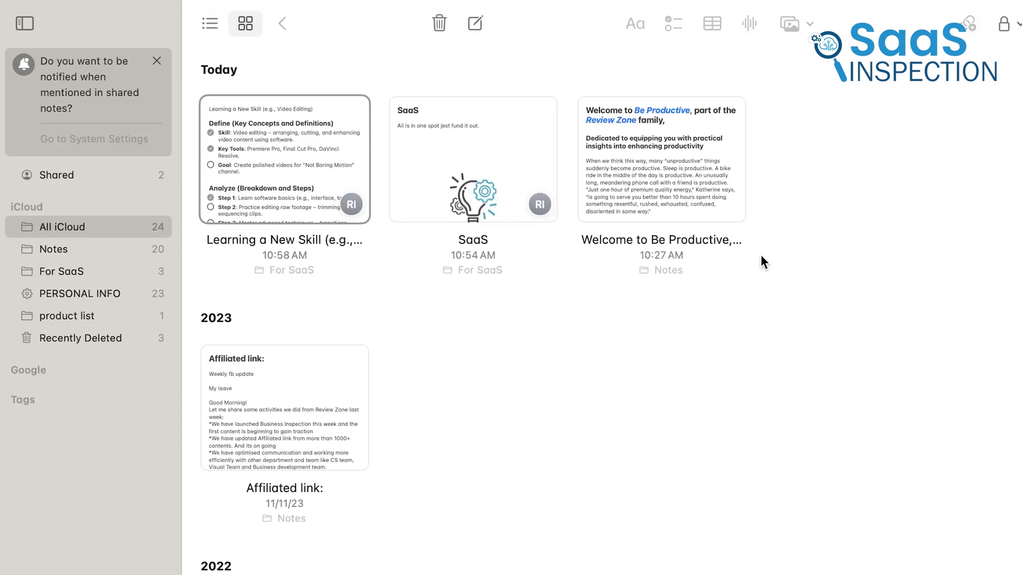
mouse_move(791, 378)
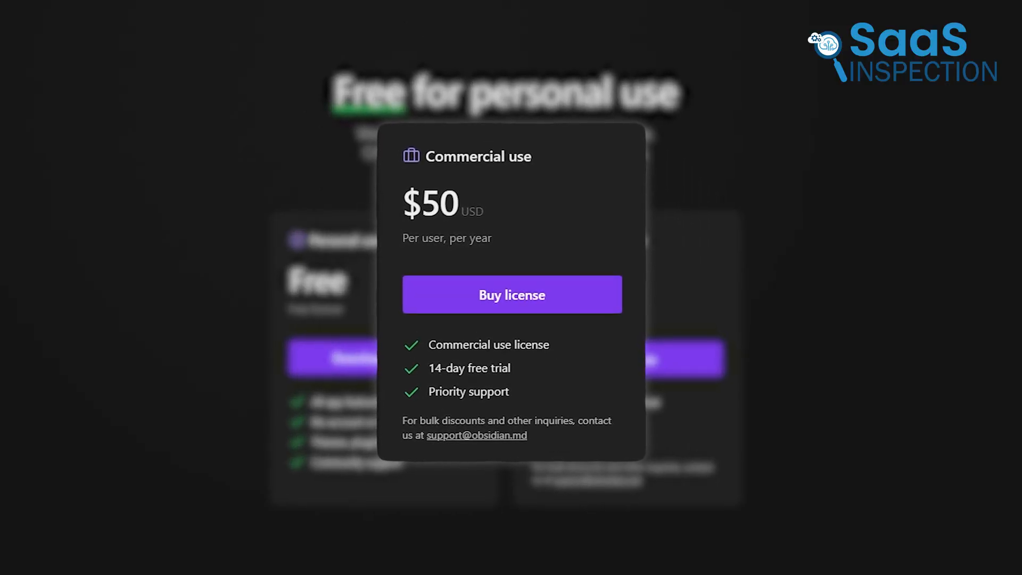
Review the $50 commercial licence, then open the Data Digest Predictive Analytics note
double_click(468, 391)
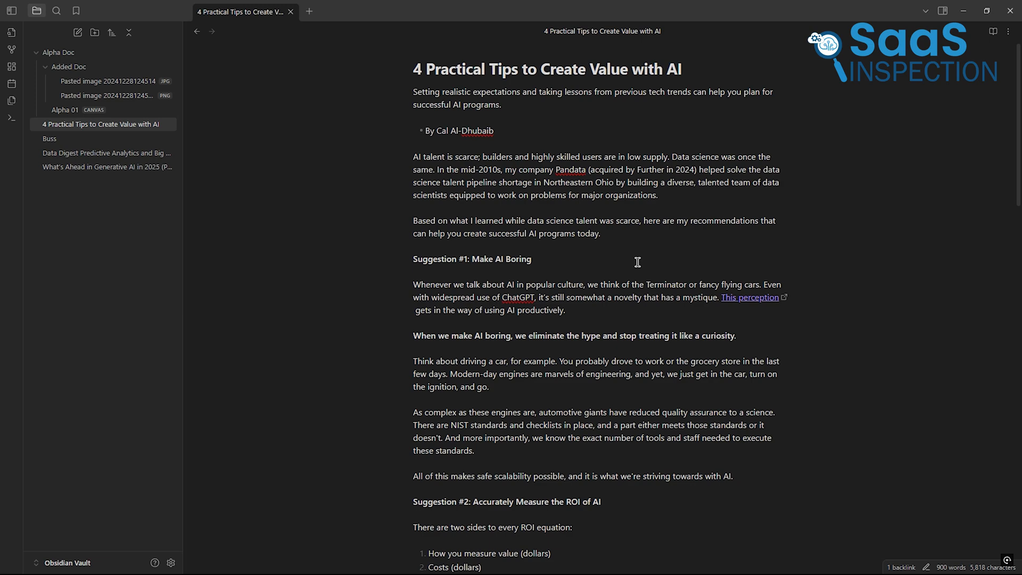
left_click(106, 153)
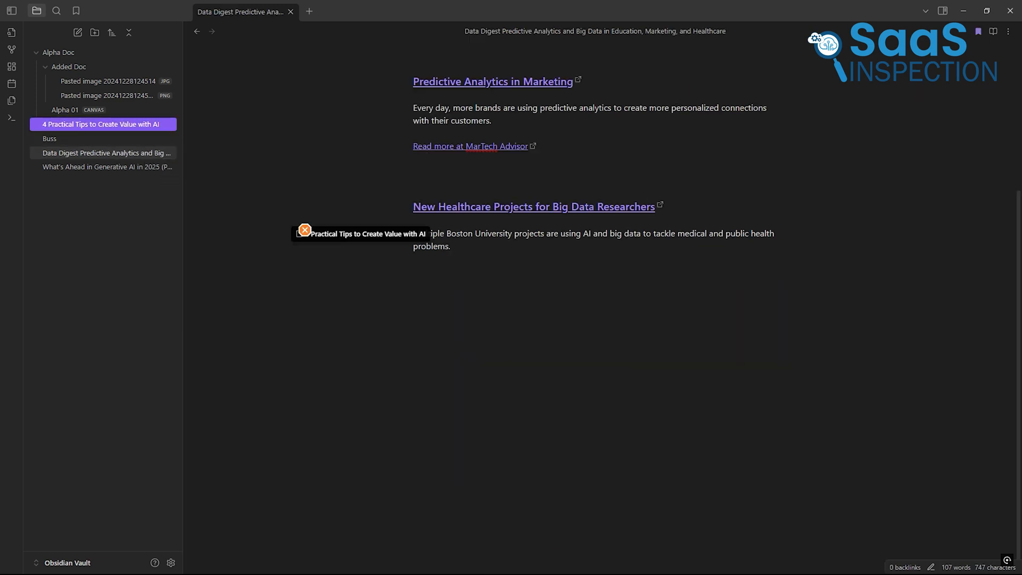